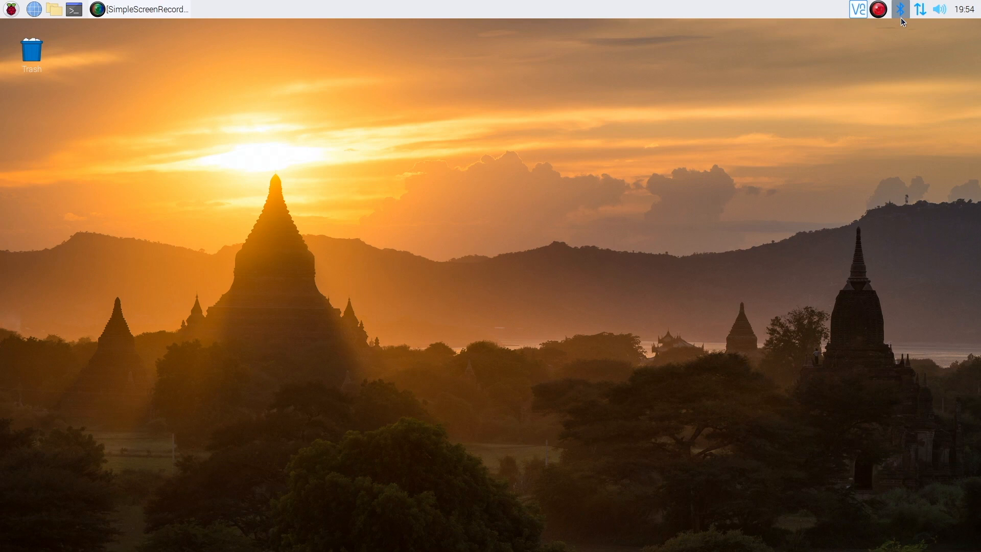
mouse_move(894, 66)
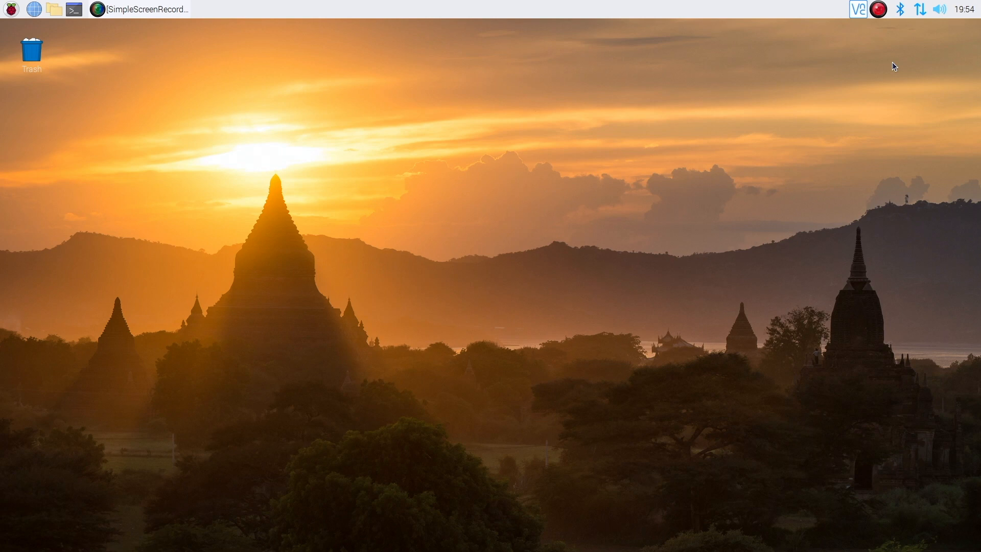
mouse_move(639, 316)
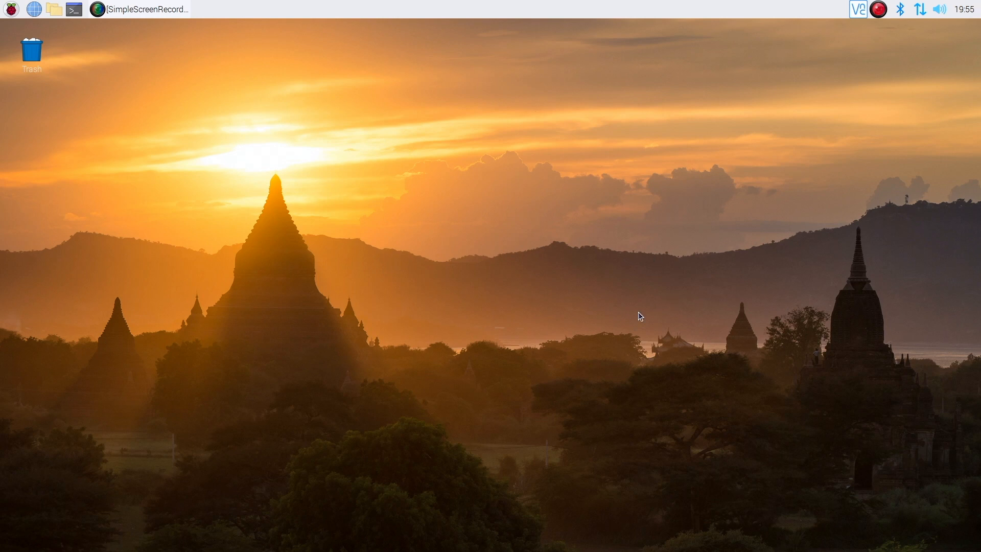
mouse_move(376, 206)
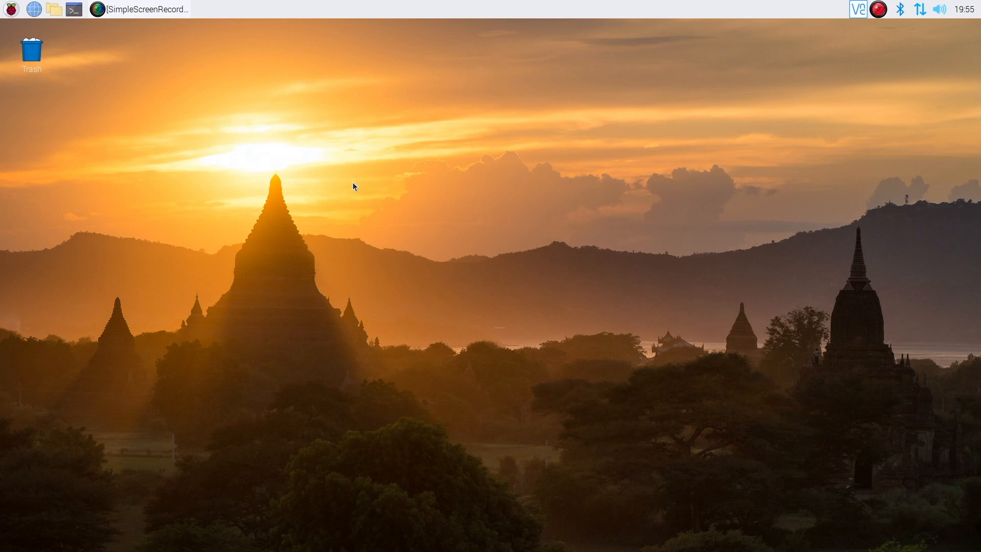
Run sudo adduser cityhope in a terminal to create the new user account
click(73, 9)
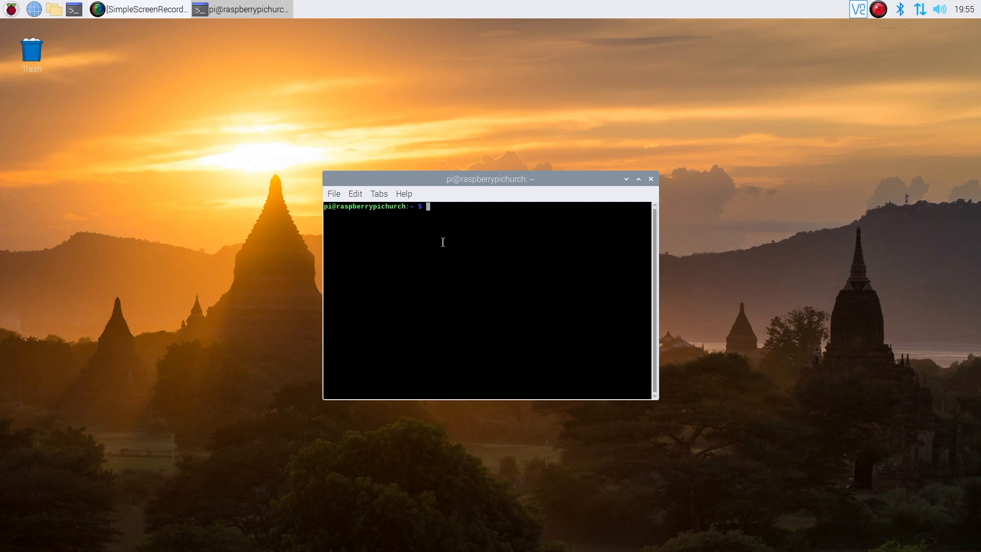
text(su)
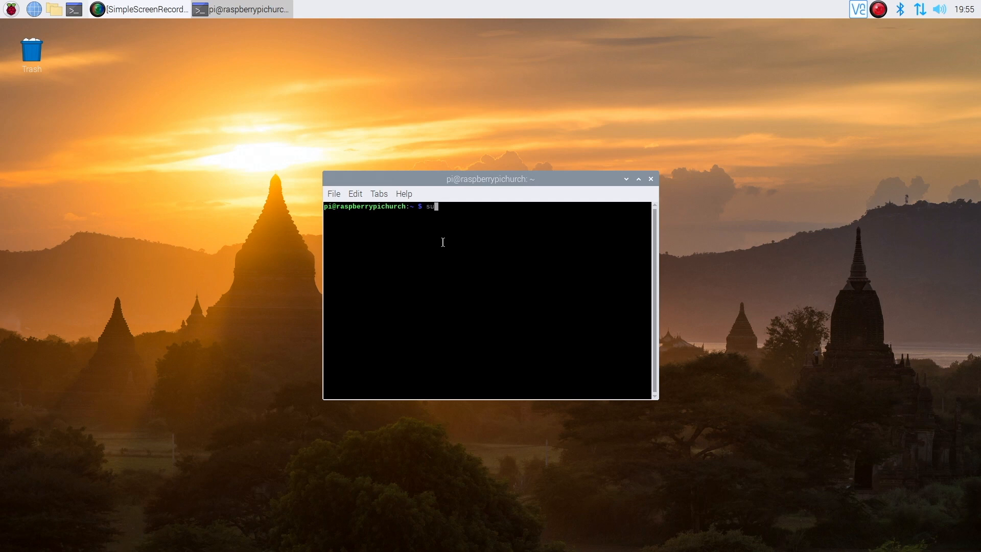
text(do)
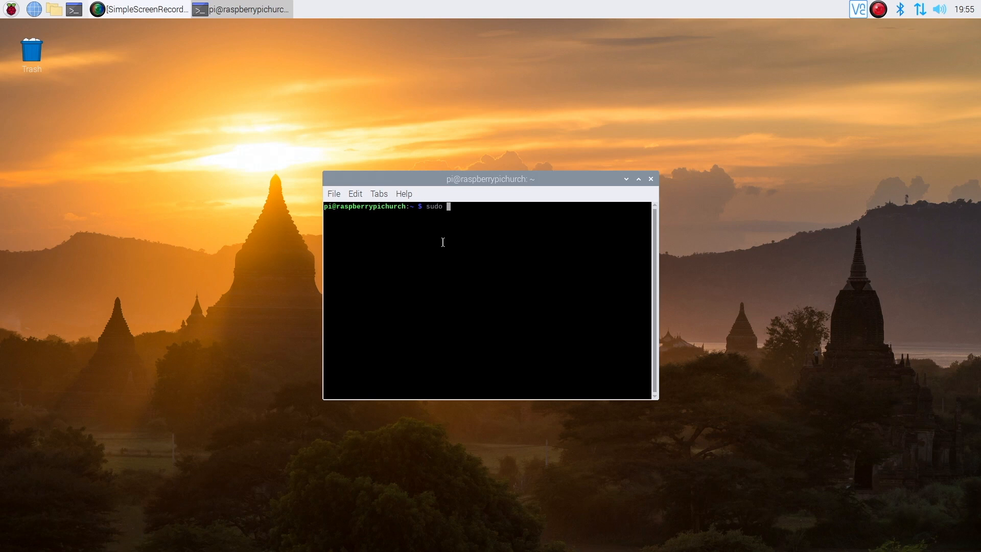
text(adduser)
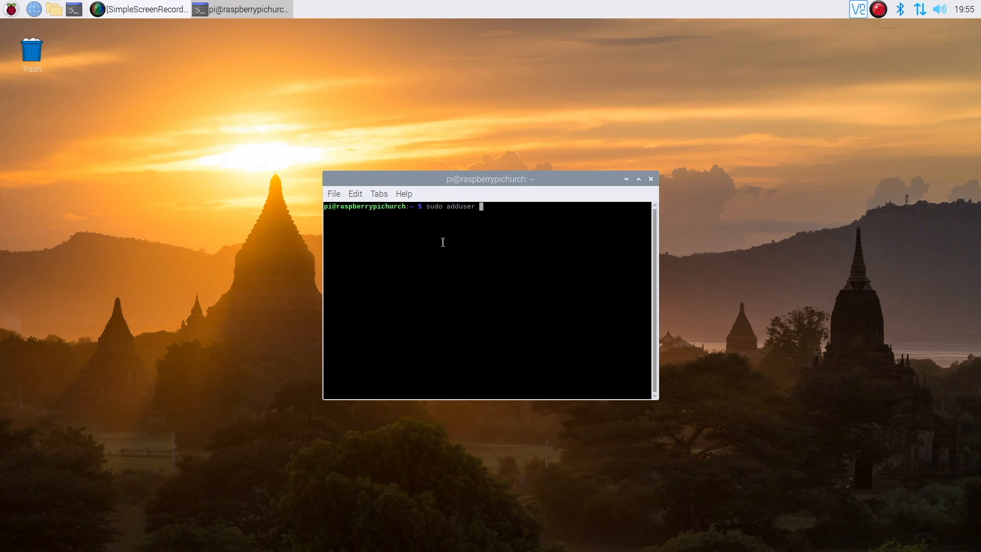
text(cityh)
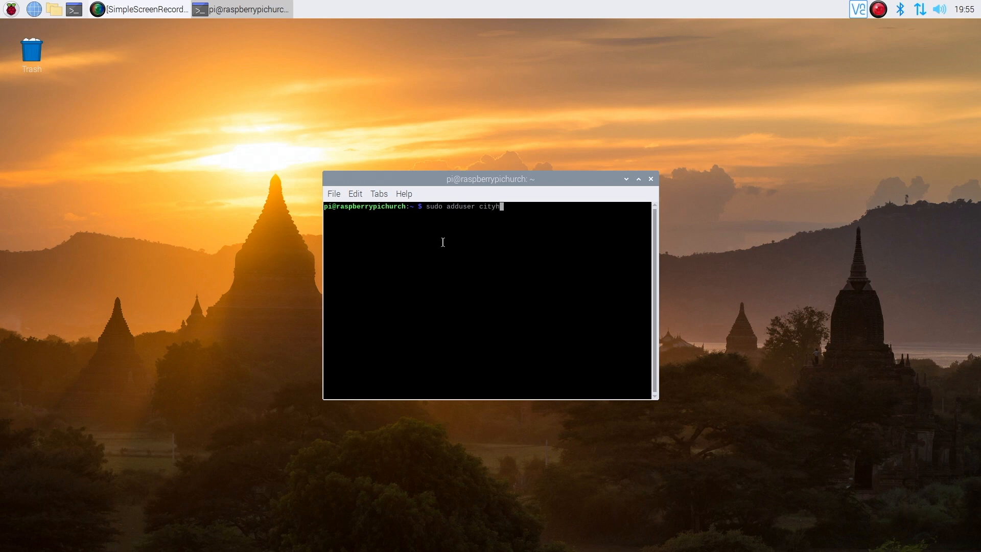
key(Return)
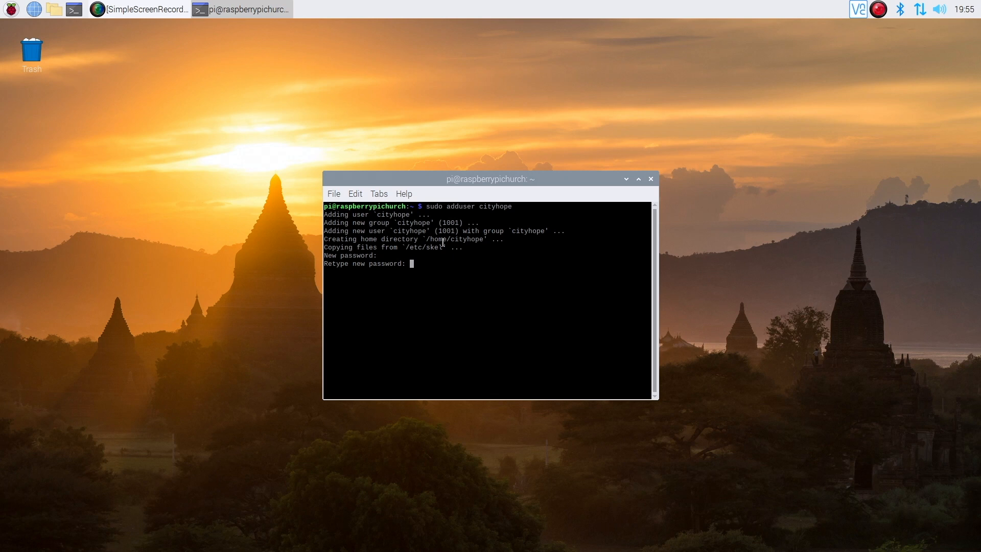
Confirm cityhope's password, accept the default user details and answer y
key(Return)
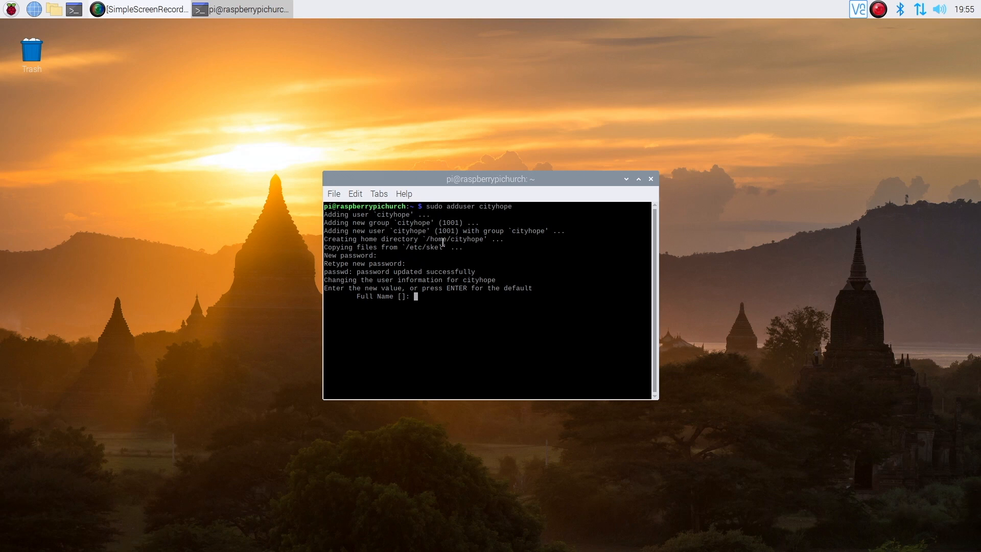
key(Return)
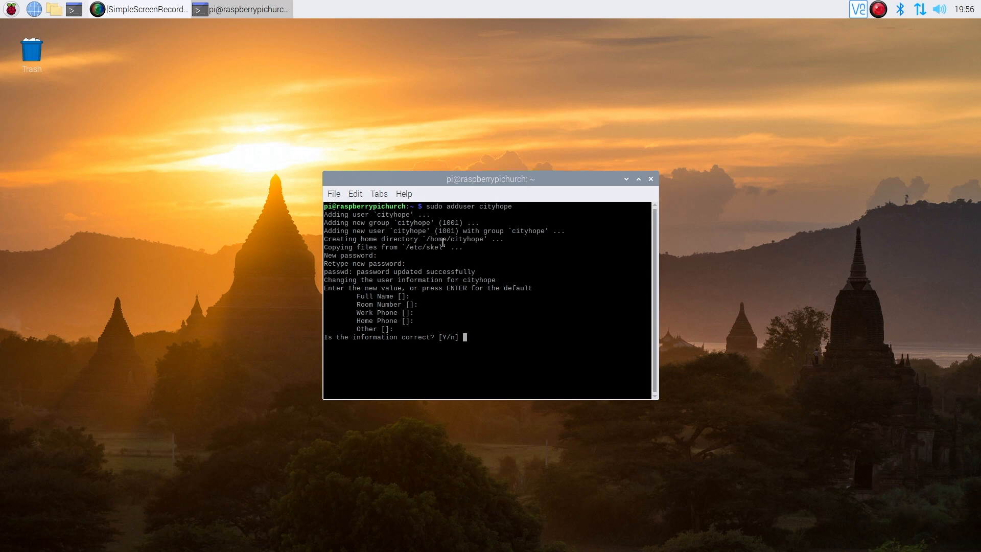
text(y)
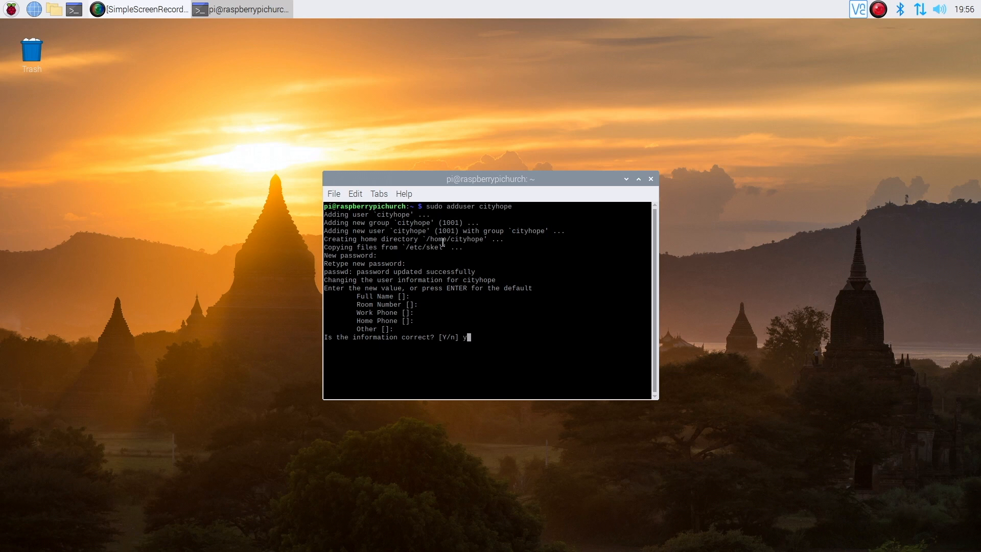
key(Return)
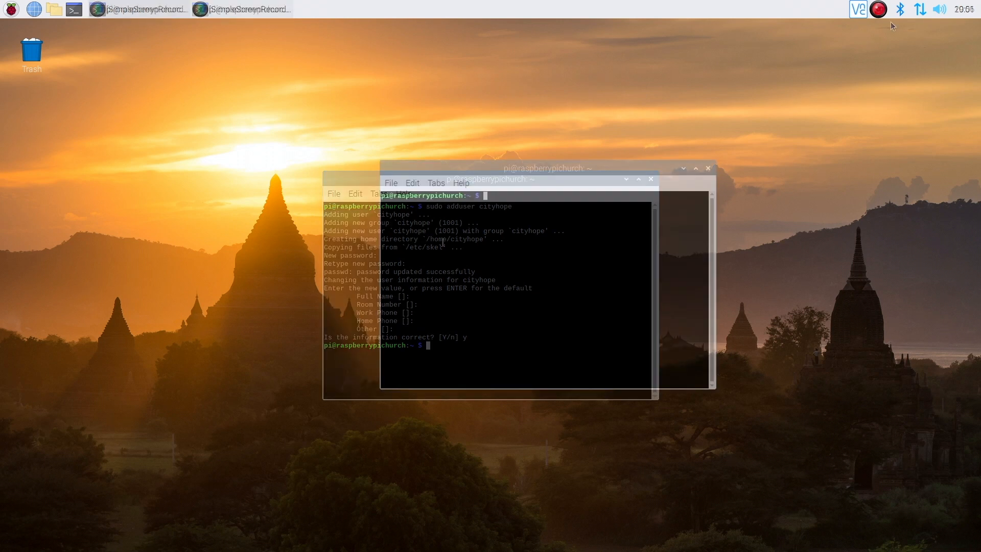
List the groups the pi user belongs to with groups pi
click(650, 178)
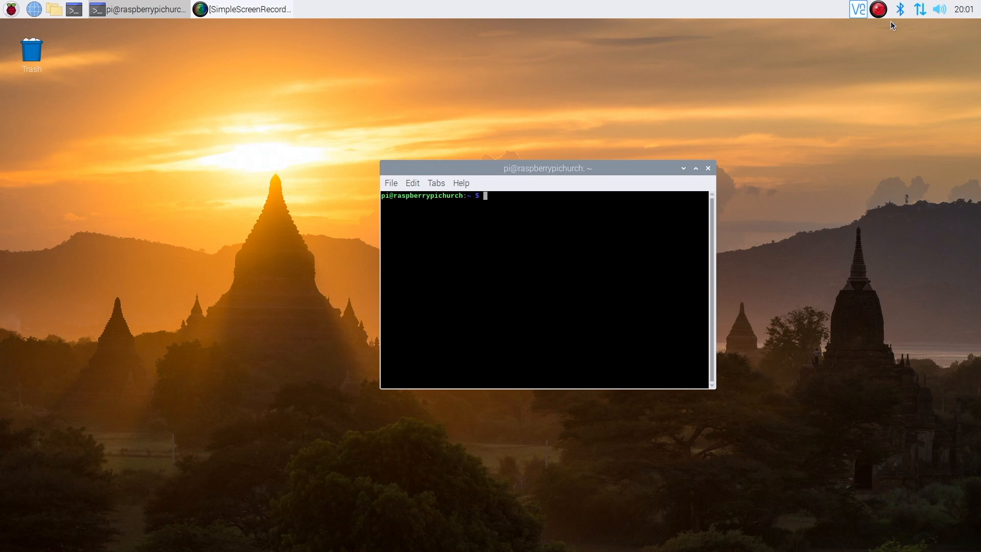
text(group)
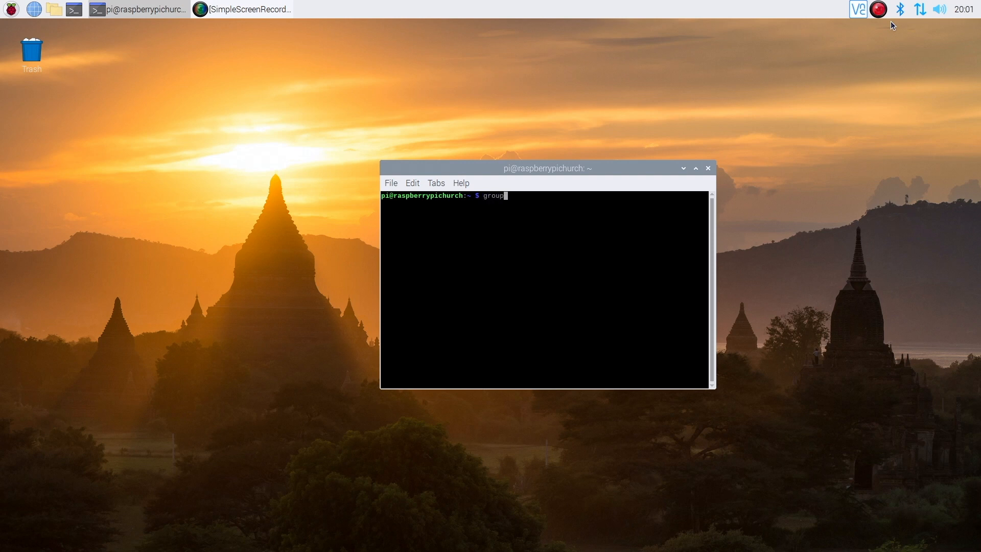
text(s pi)
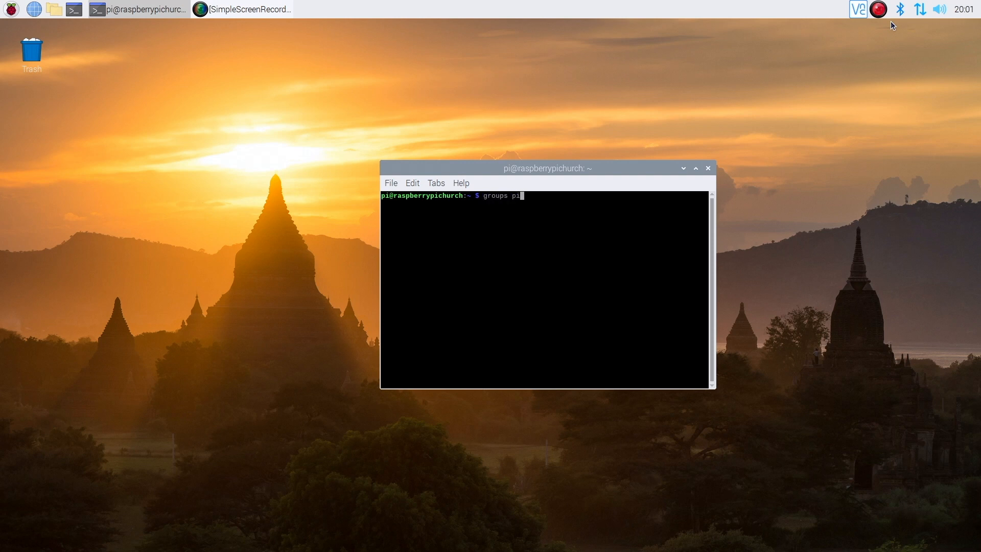
key(Return)
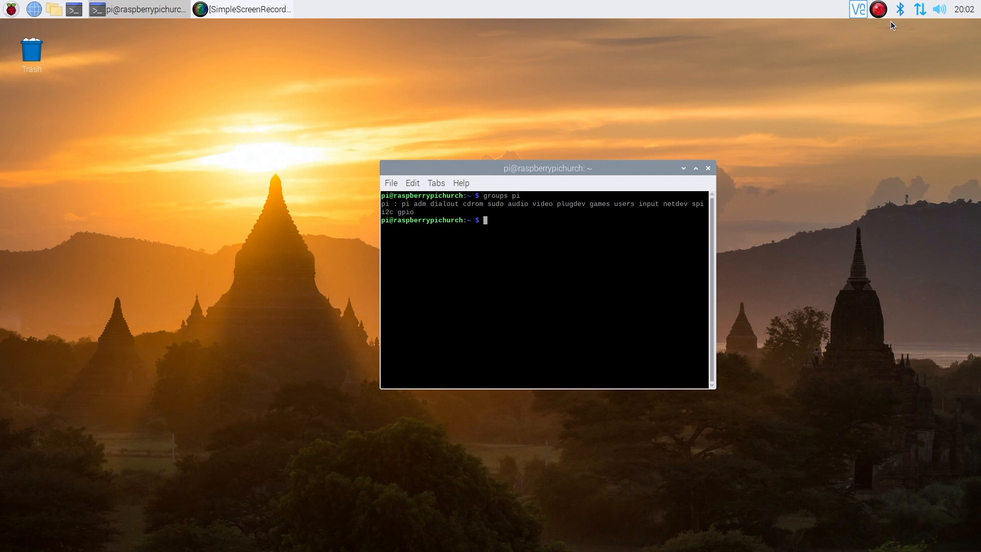
List cityhope's groups, showing it belongs only to its own cityhope group
text(group)
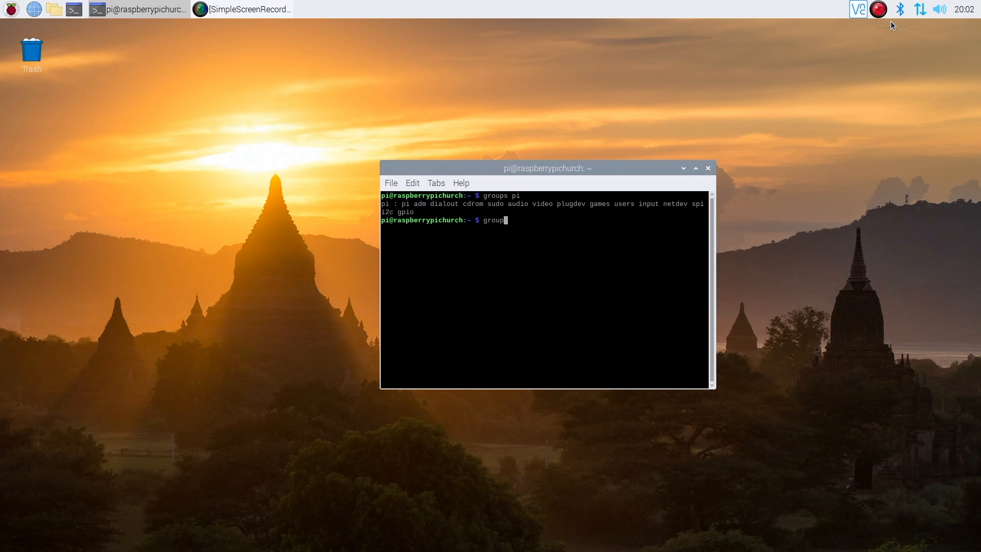
text(s)
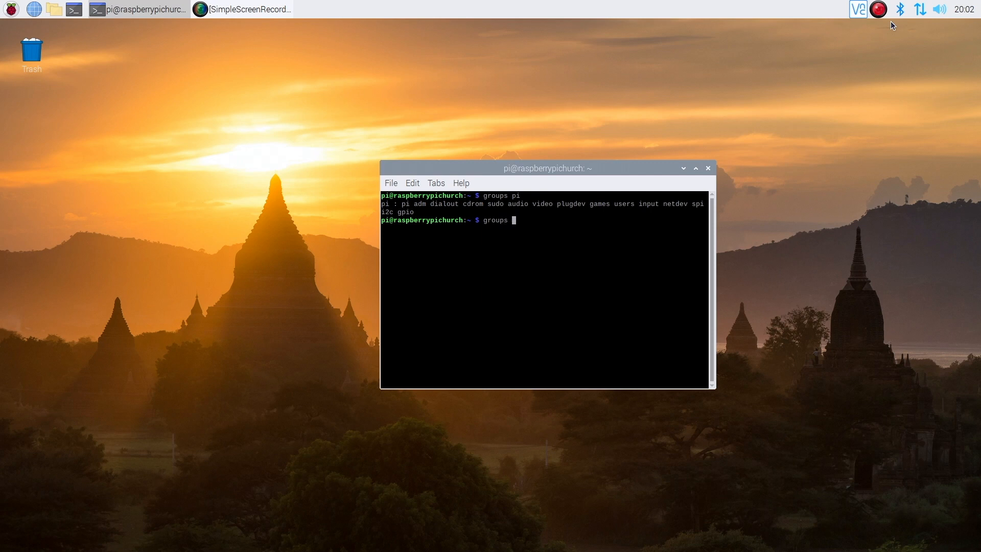
text(city)
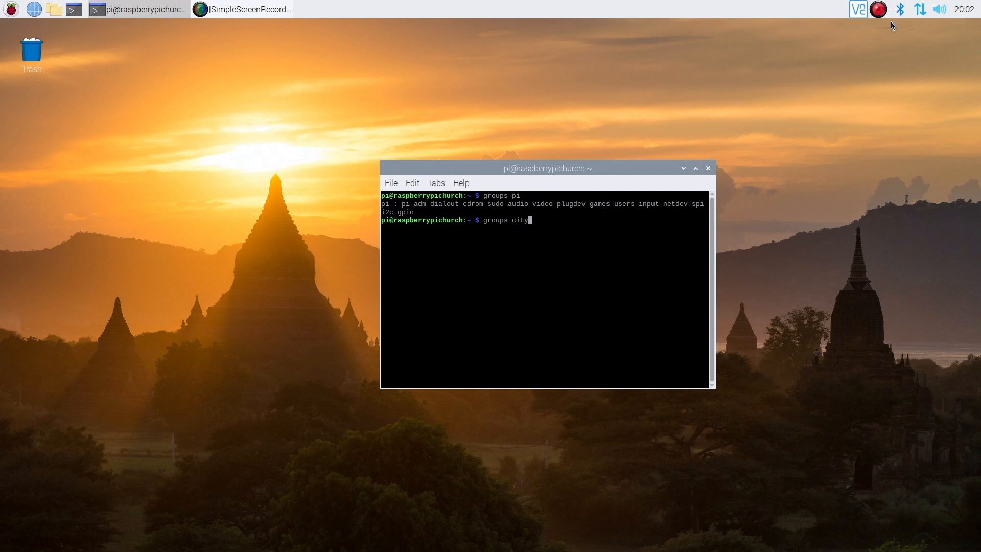
key(Return)
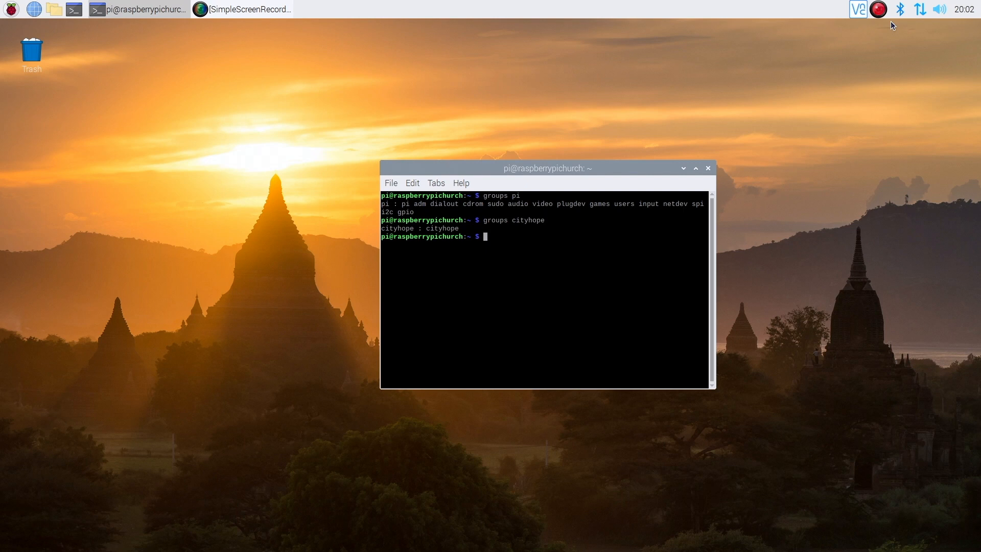
Run sudo adduser cityhope sudo to give cityhope administrator rights
text(sudo add)
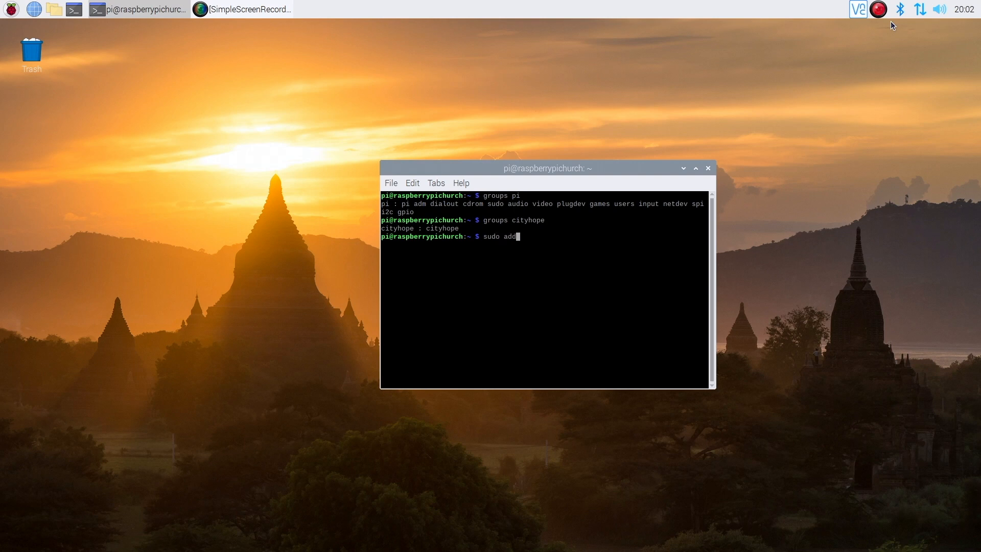
text(user cityhop)
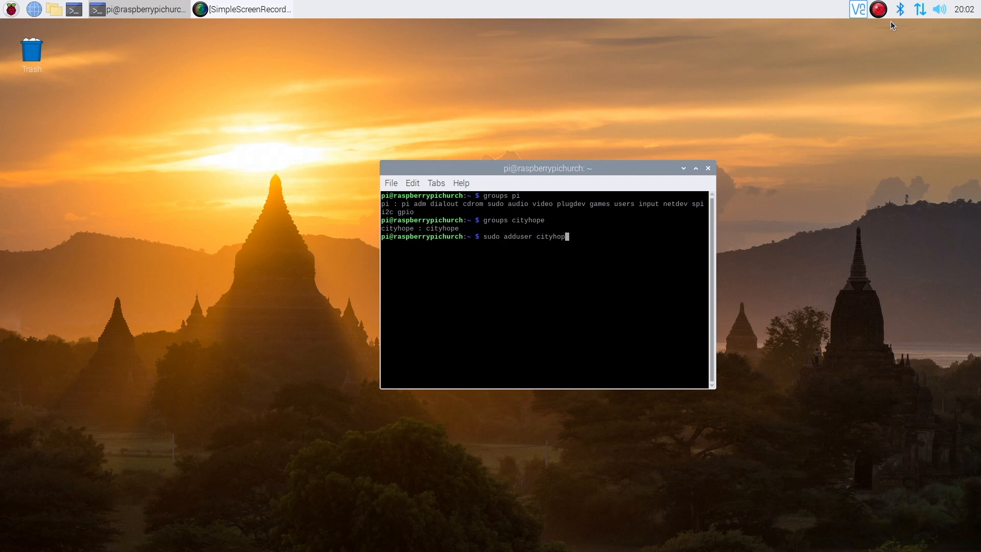
text(sudo)
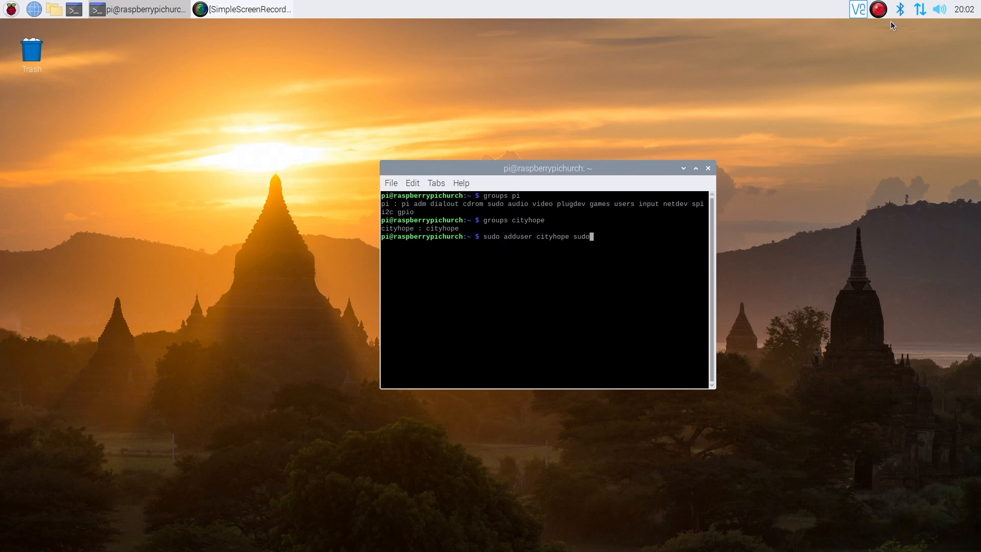
key(Return)
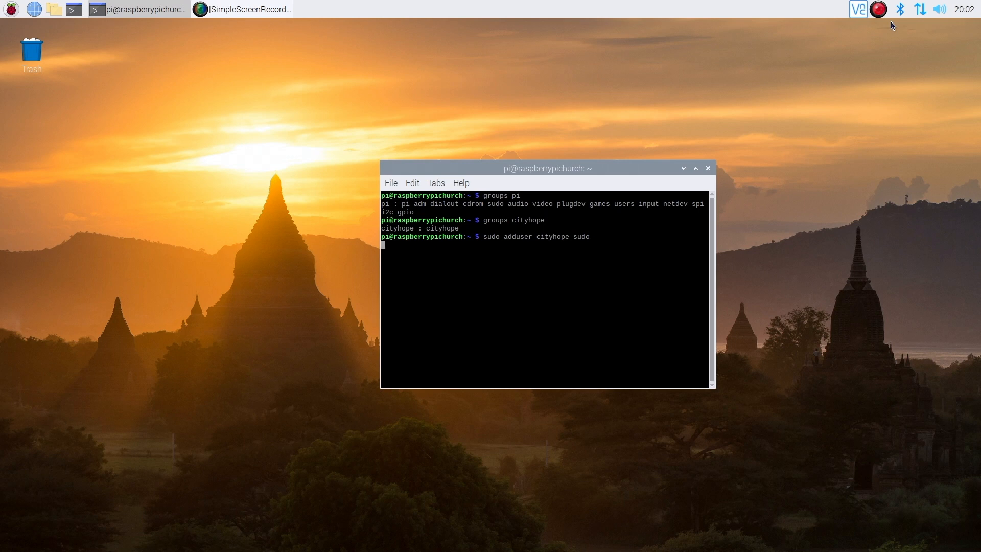
key(Return)
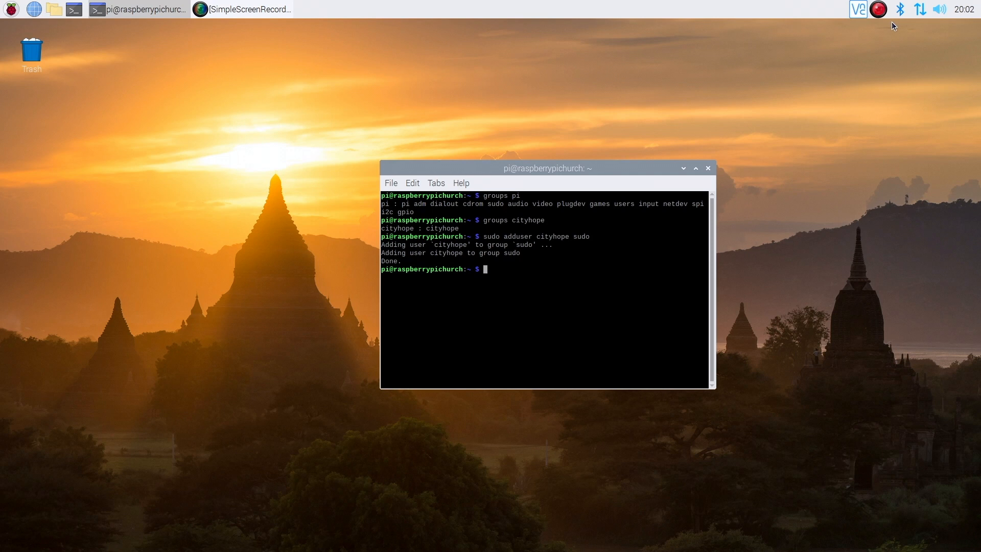
mouse_move(817, 101)
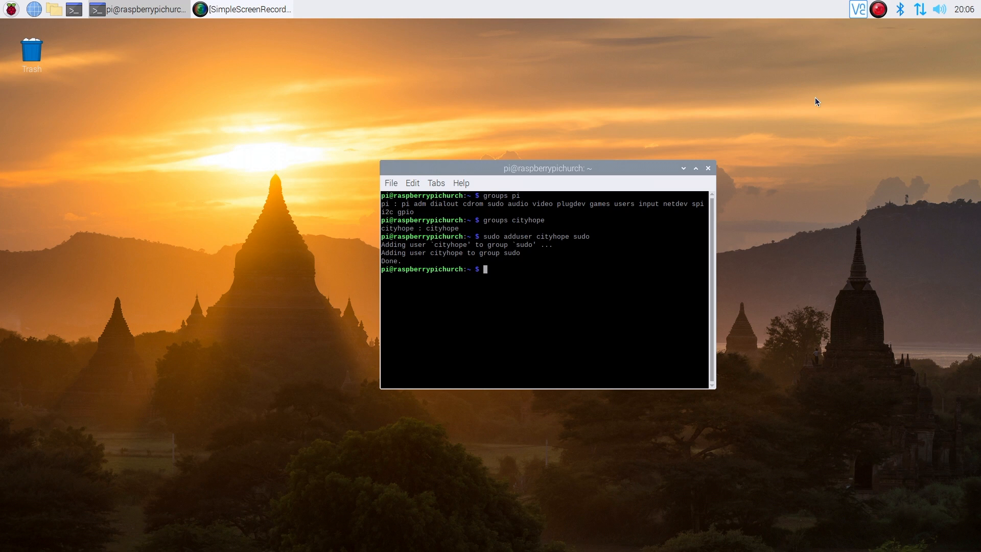
mouse_move(778, 80)
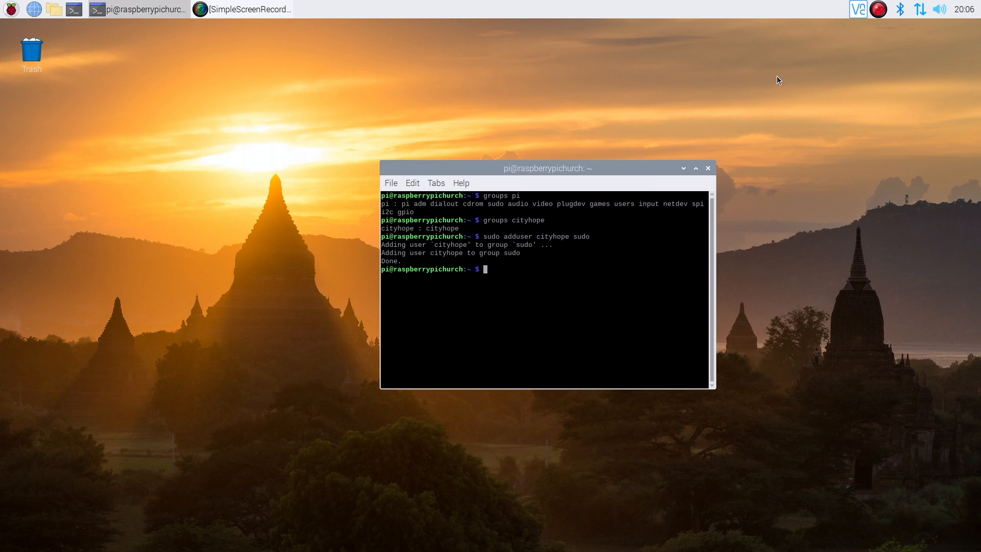
mouse_move(758, 94)
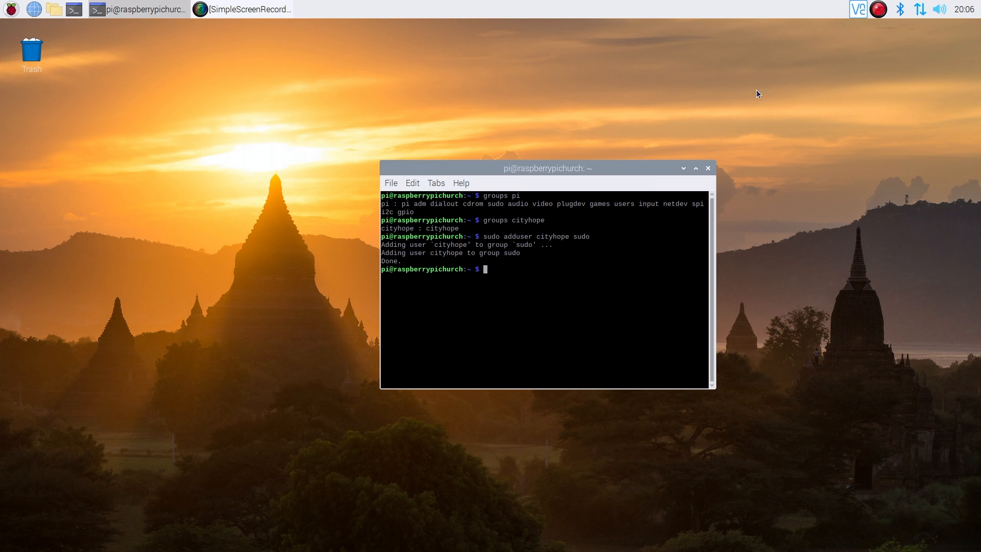
mouse_move(515, 315)
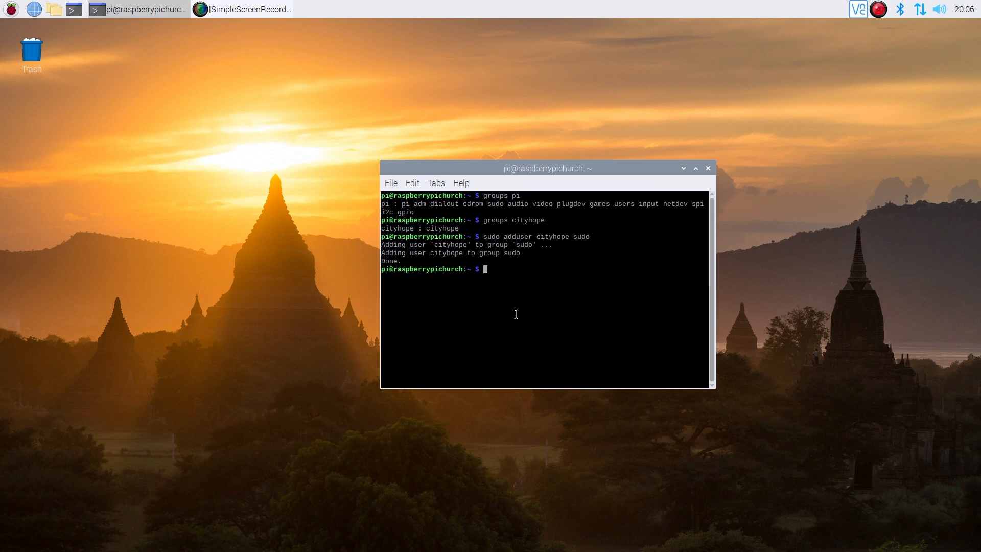
Run sudo passwd root and enter the new root password twice
text(sudo)
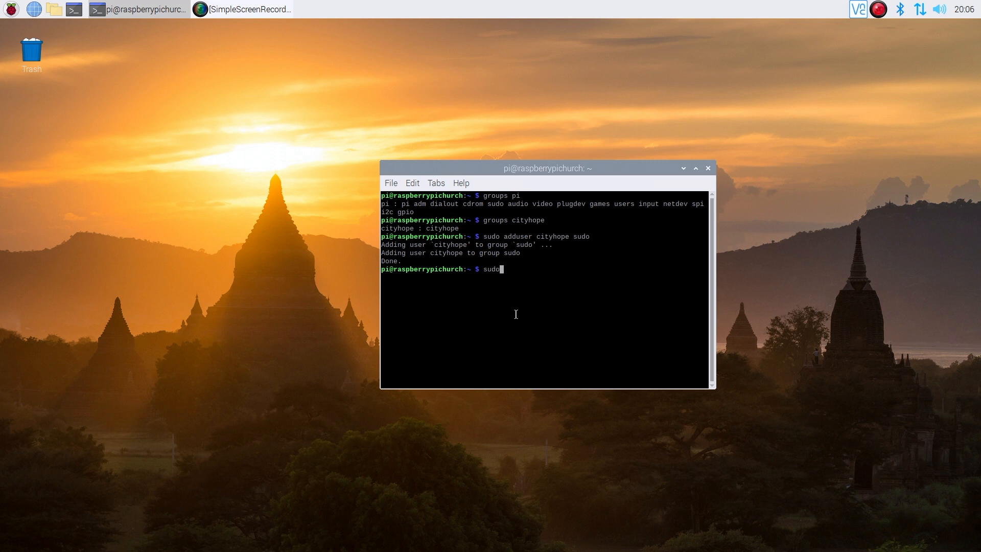
text(passwf)
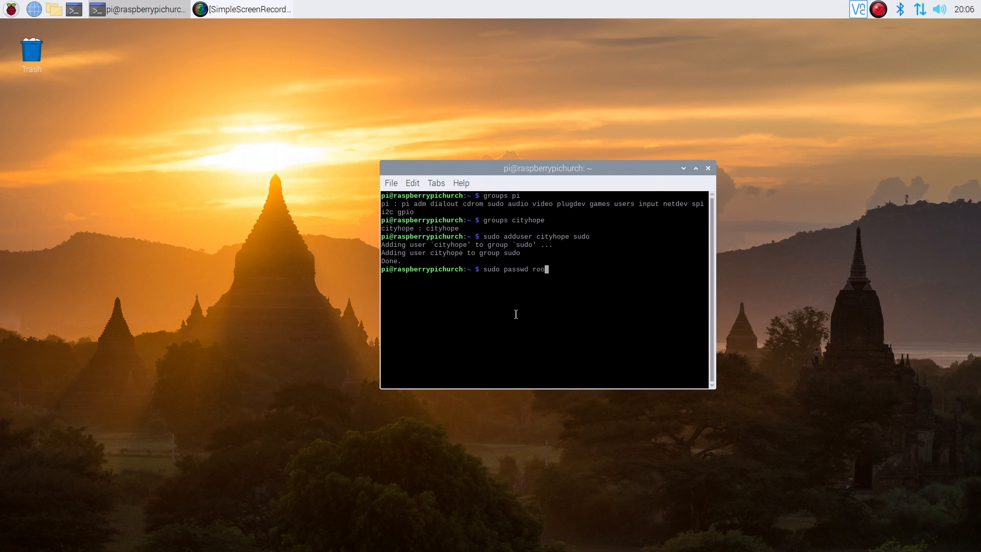
key(Return)
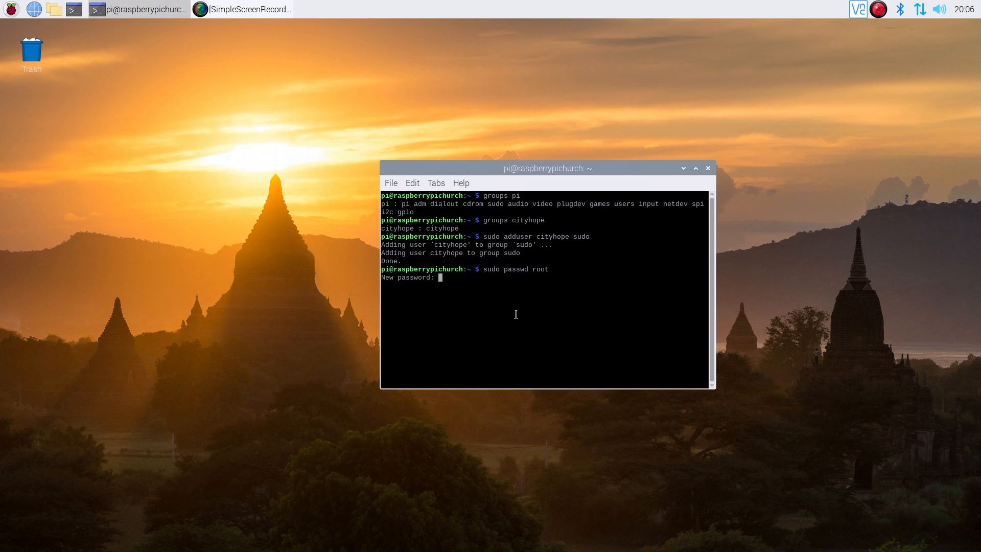
key(Return)
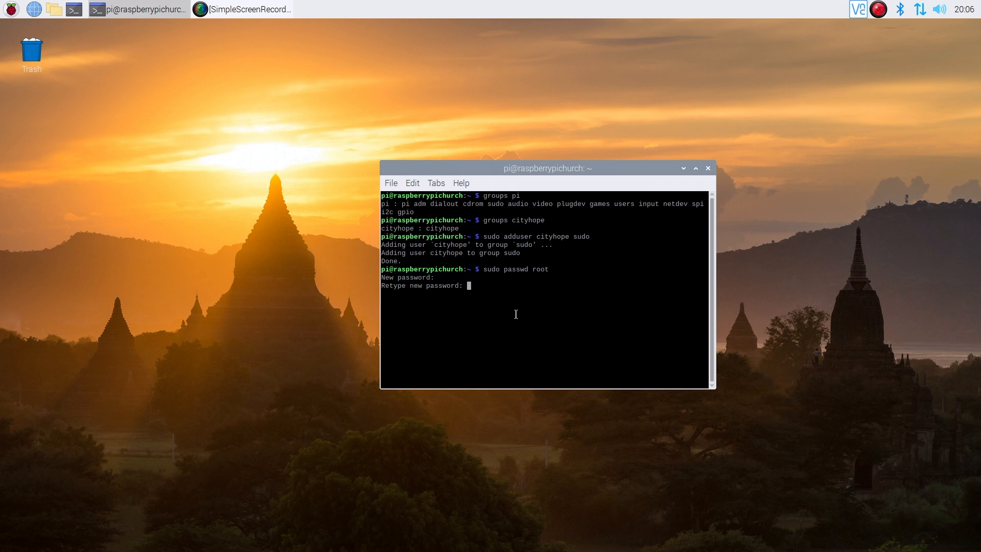
key(Return)
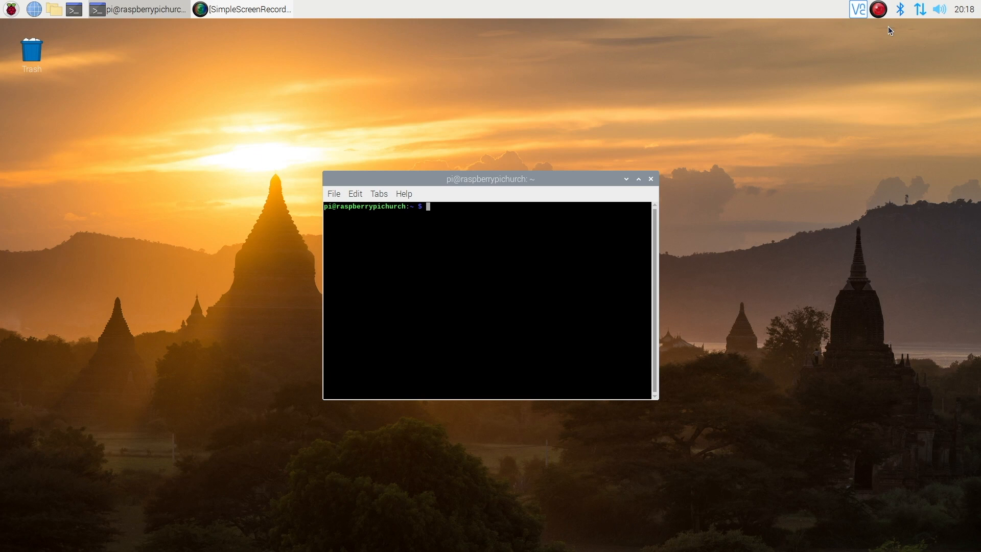
mouse_move(65, 53)
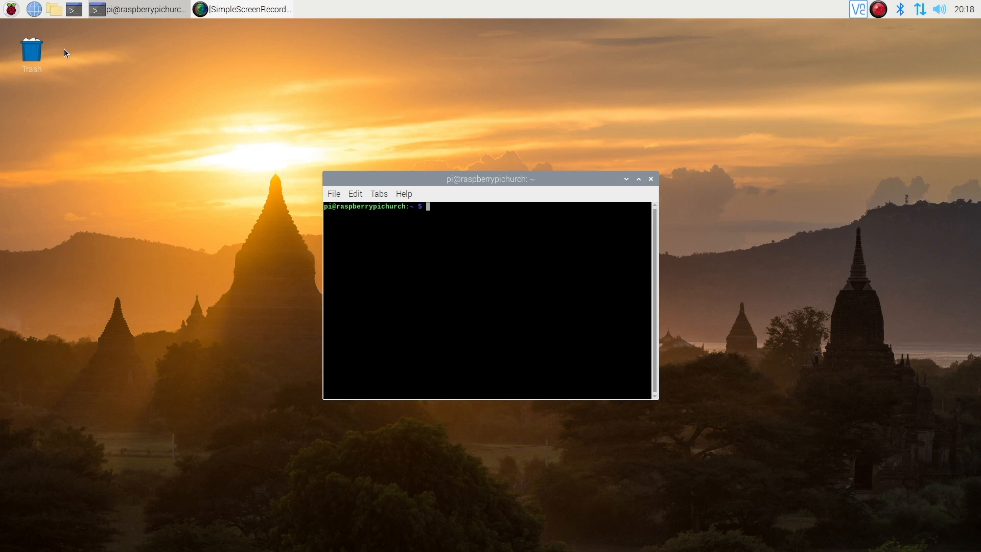
Log out of the pi desktop session via the main menu's Logout option
click(10, 9)
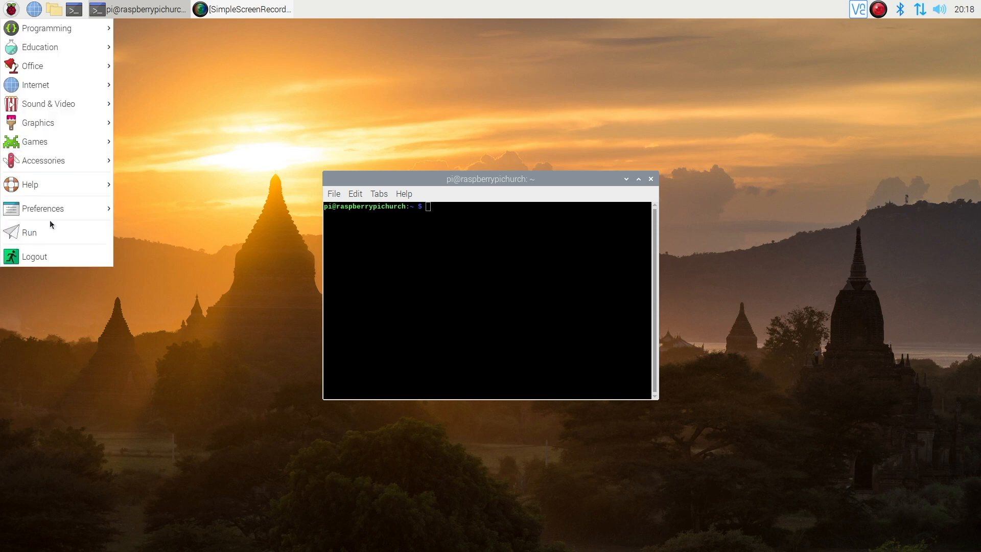
click(35, 256)
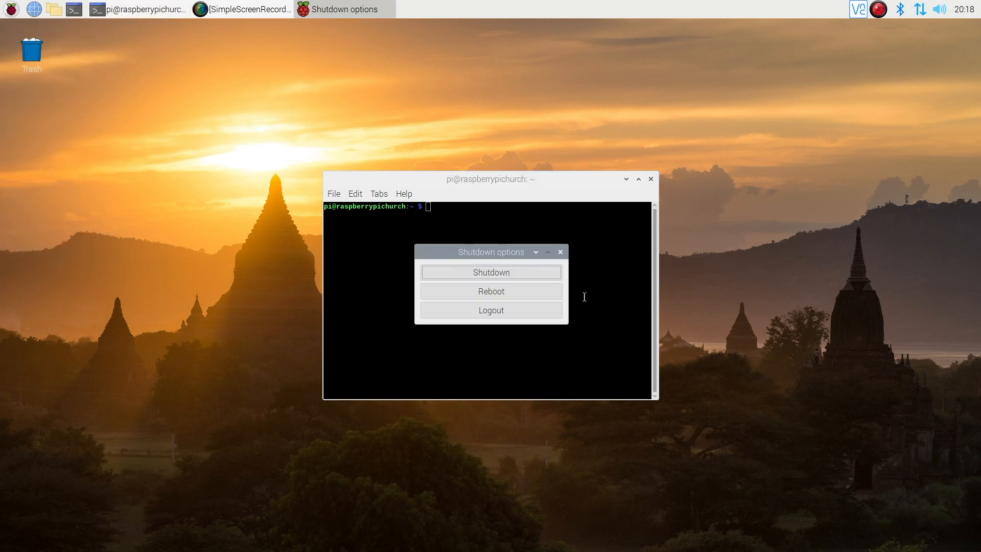
mouse_move(490, 310)
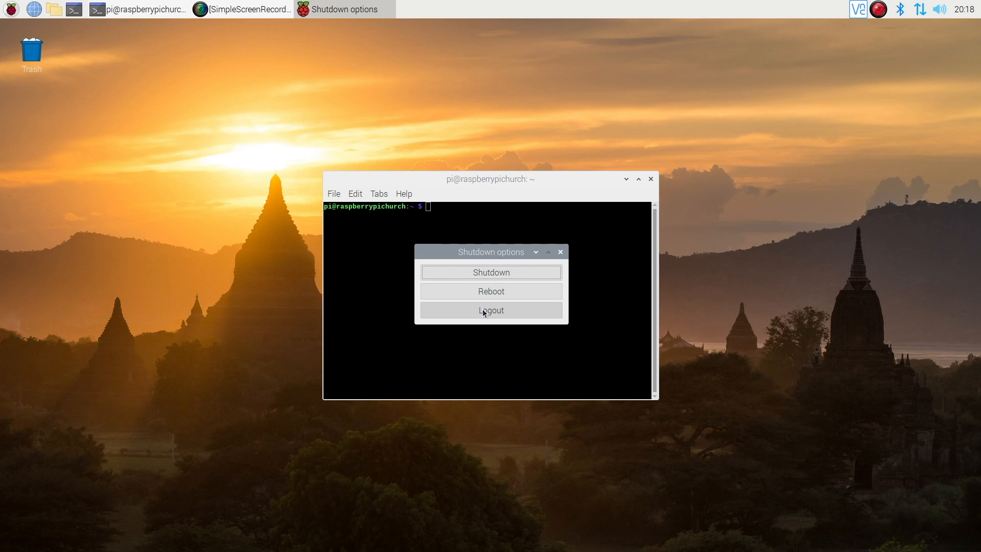
mouse_move(889, 22)
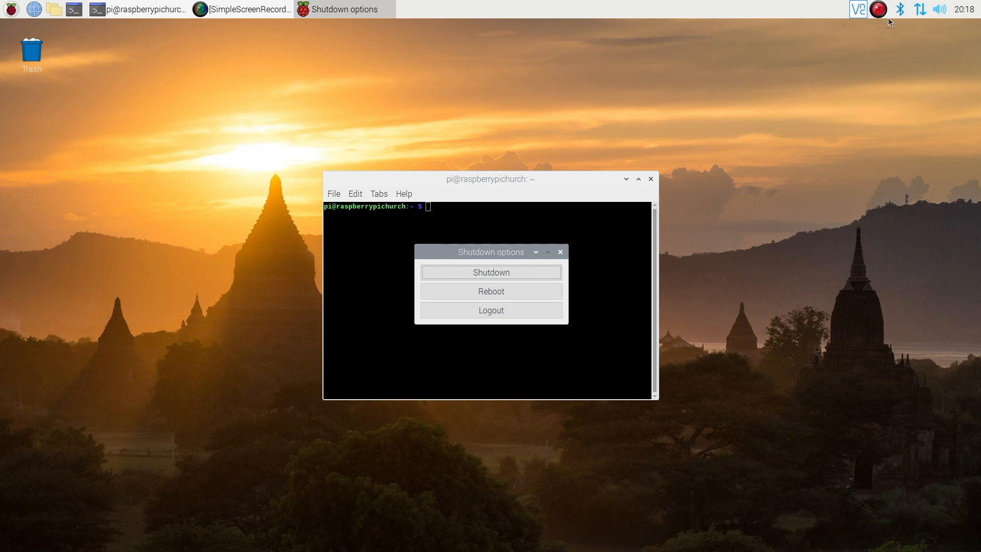
mouse_move(527, 317)
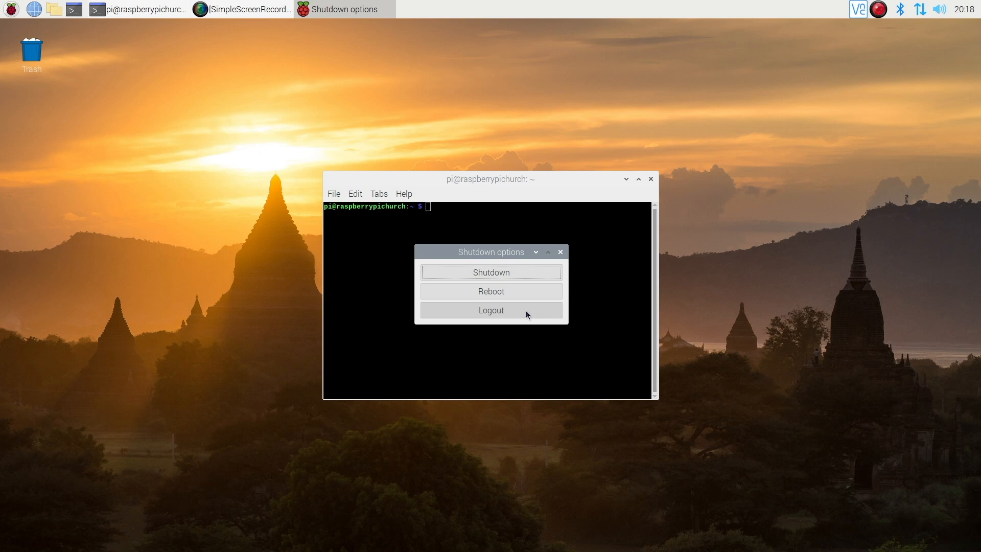
click(491, 310)
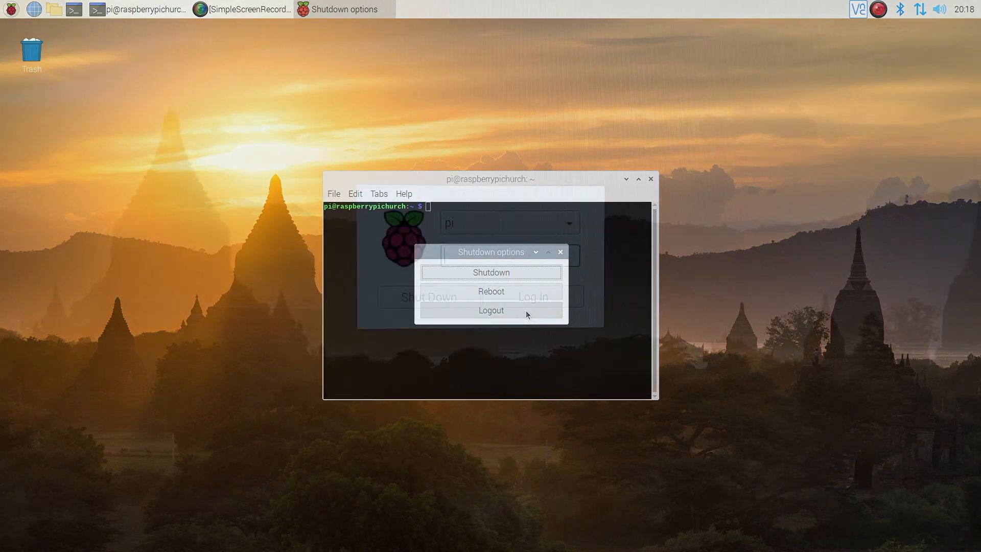
click(491, 310)
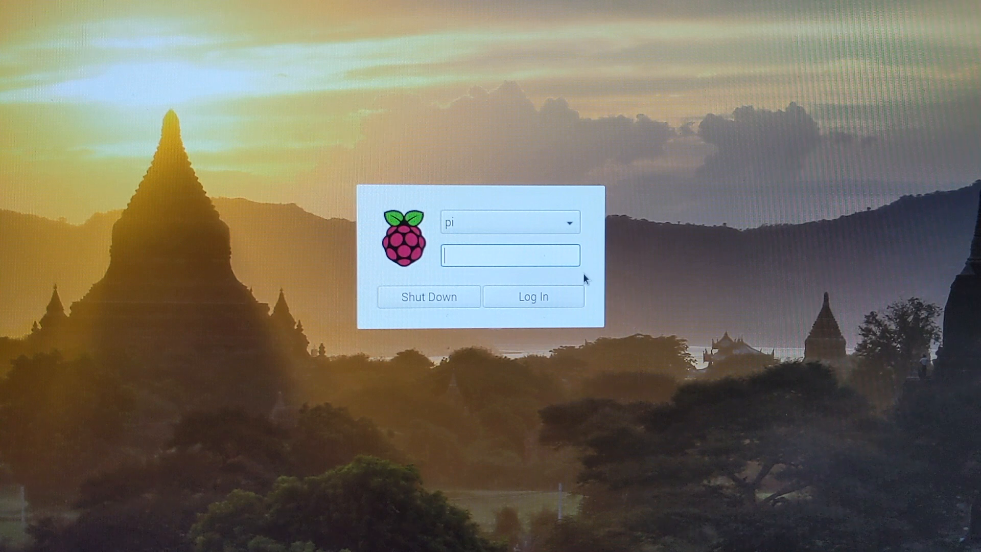
Choose Other... from the login screen's user list to sign in as an unlisted user
click(566, 221)
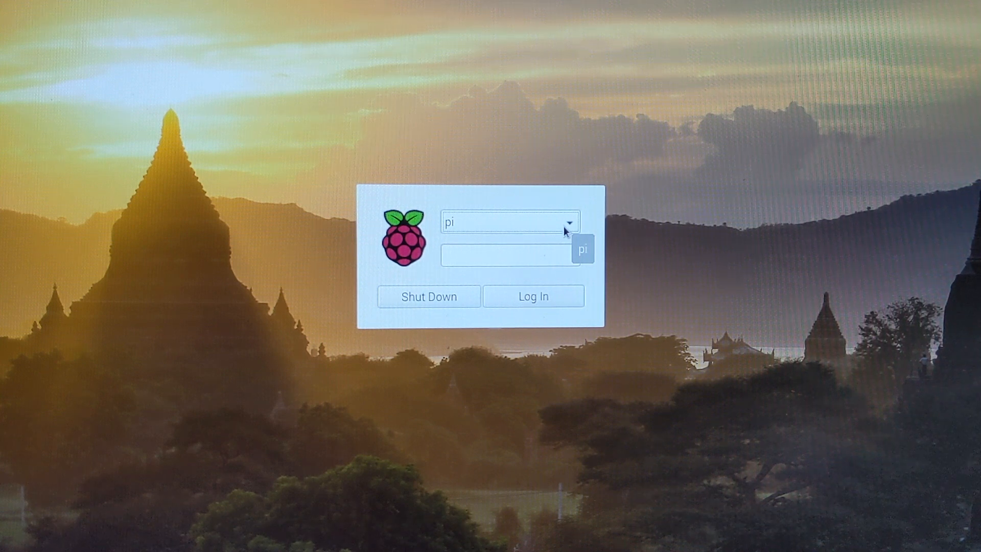
click(568, 222)
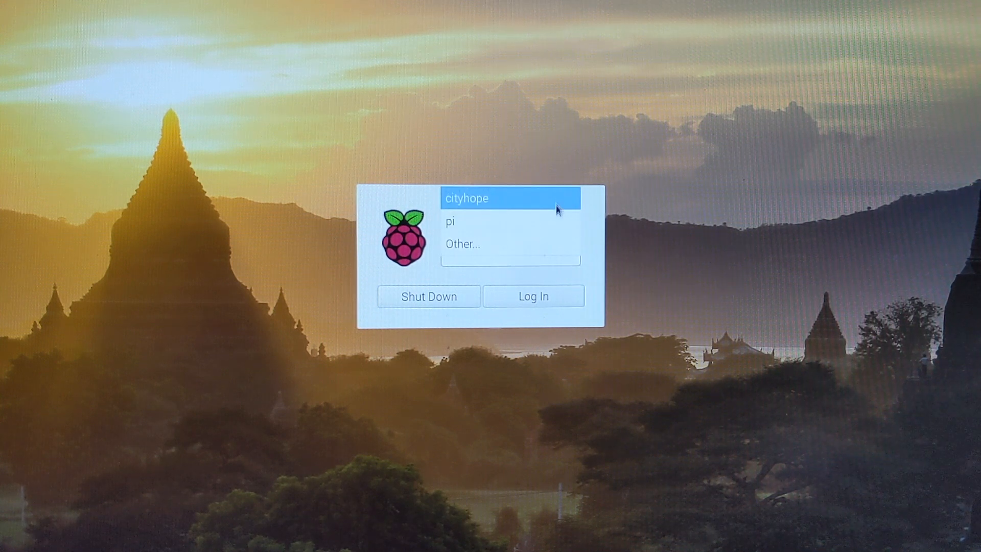
click(510, 221)
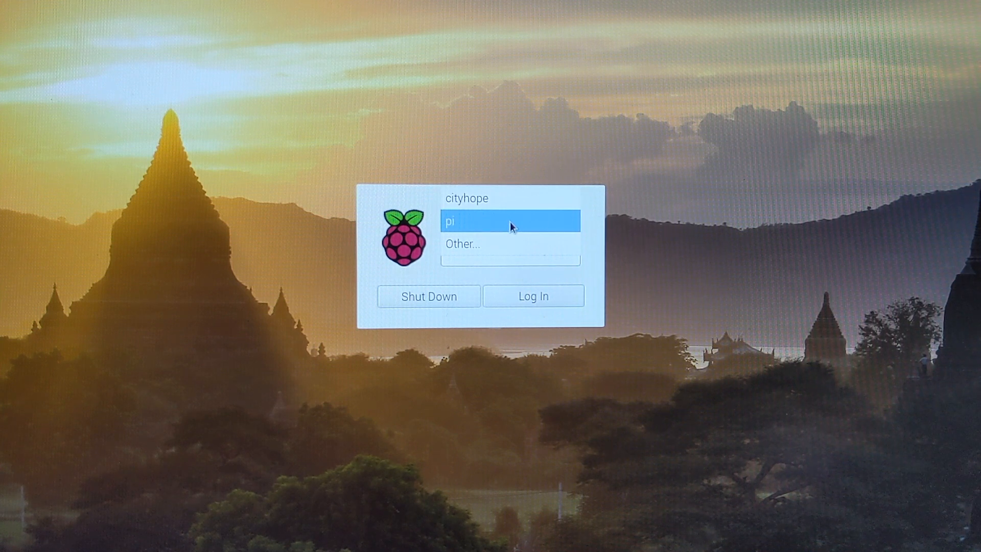
click(510, 244)
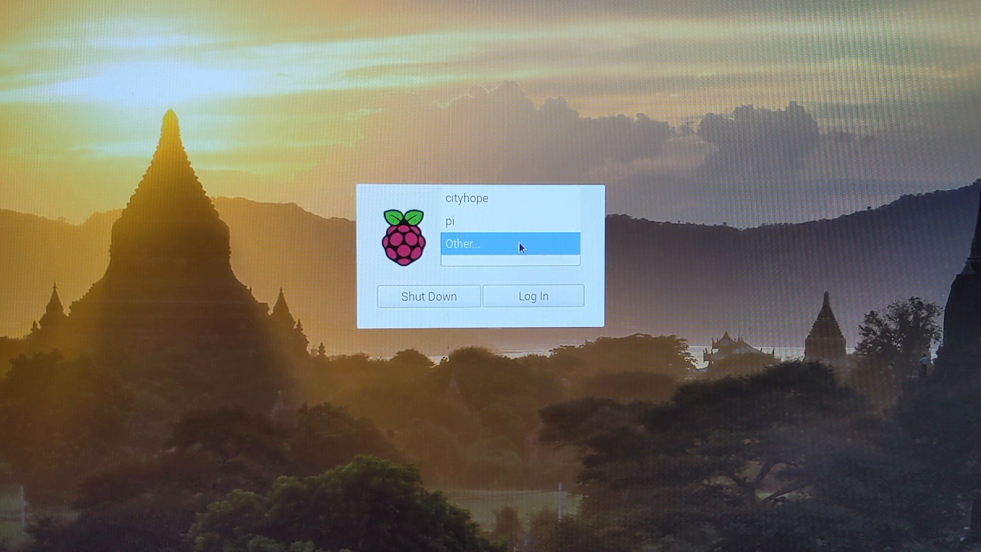
click(509, 243)
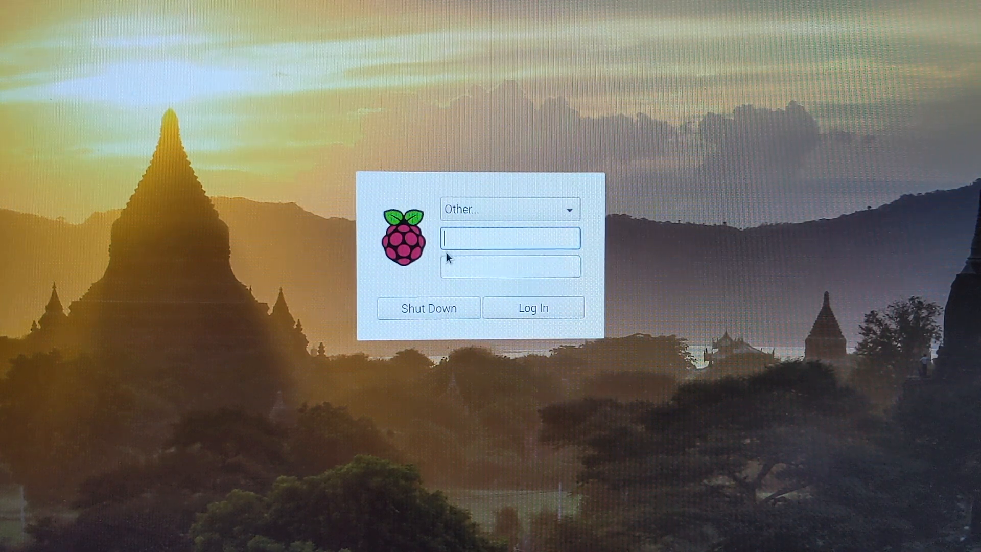
Enter root as the username with its password and log in
text(root)
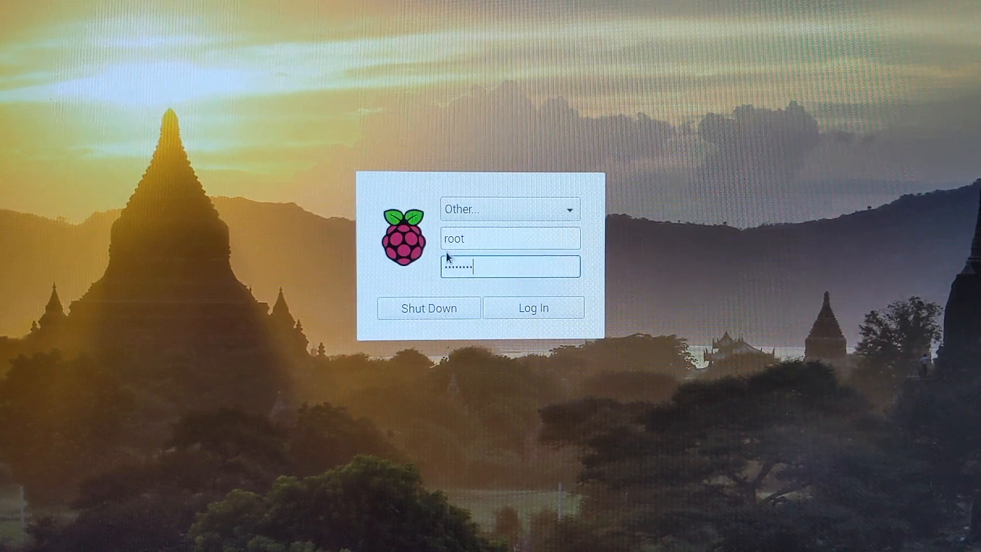
click(533, 307)
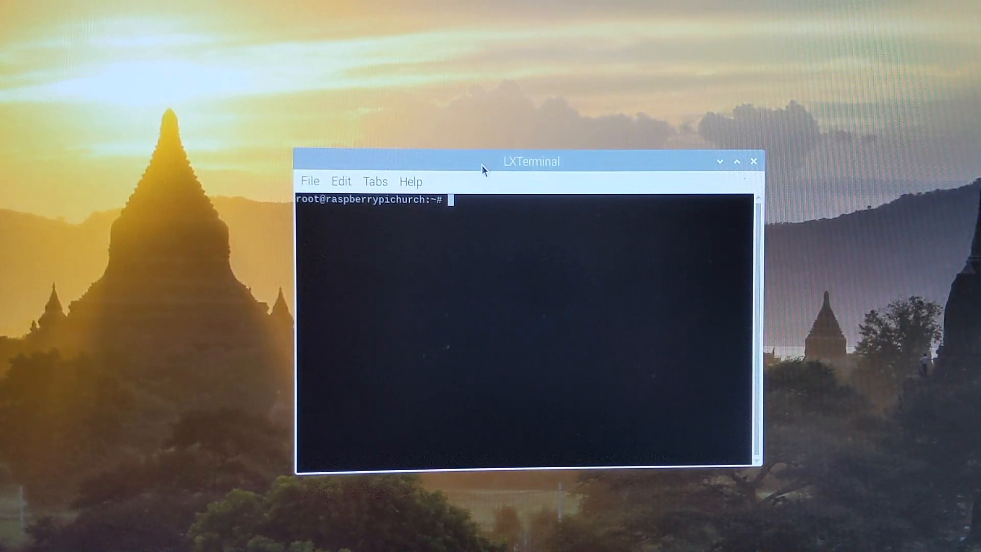
mouse_move(302, 207)
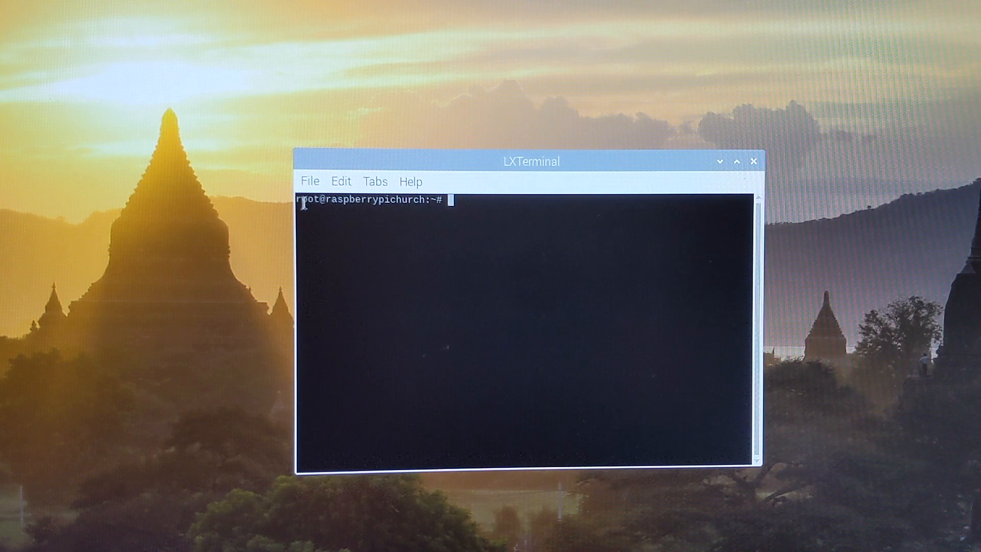
mouse_move(611, 335)
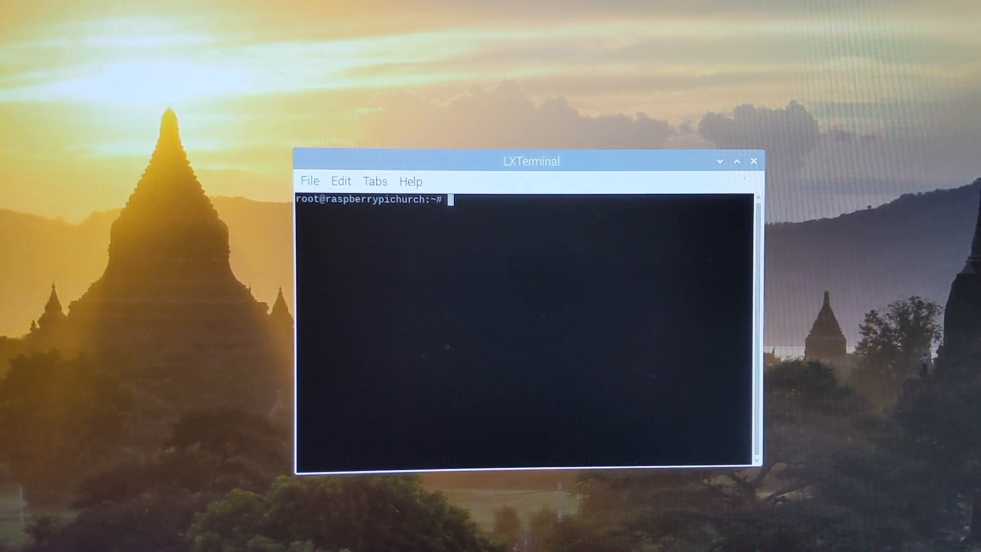
mouse_move(611, 248)
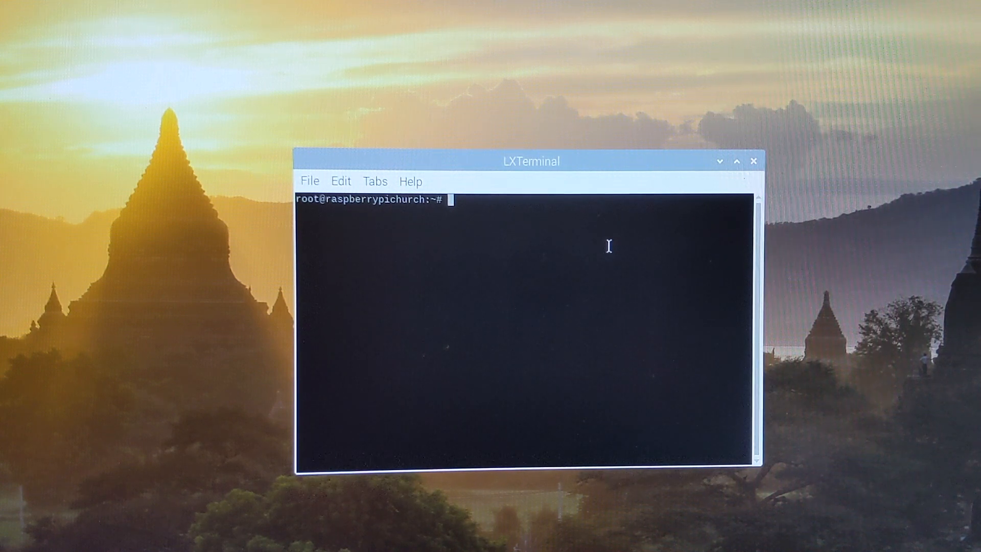
mouse_move(600, 418)
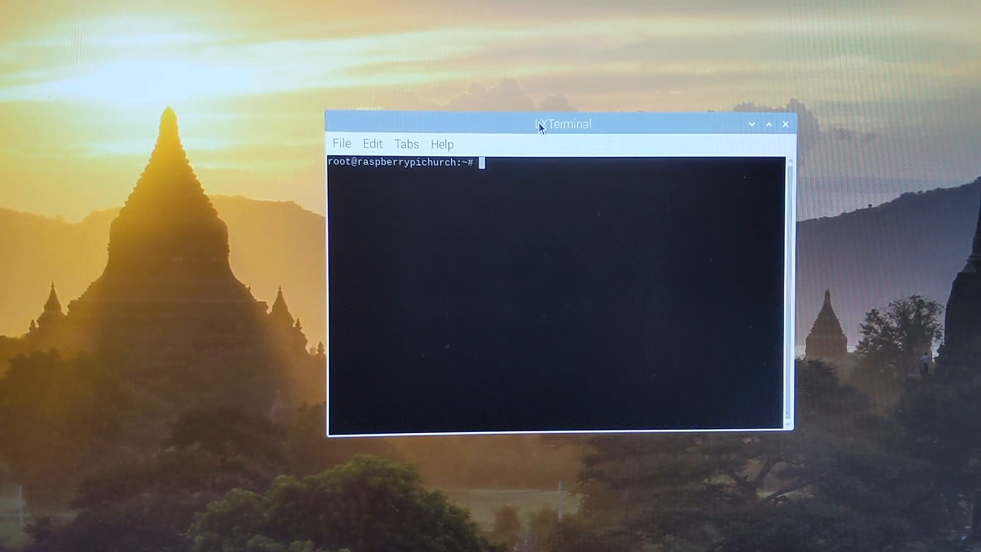
Run usermod -l cornerstone pi, which fails because pi is used by a process
text(usermo)
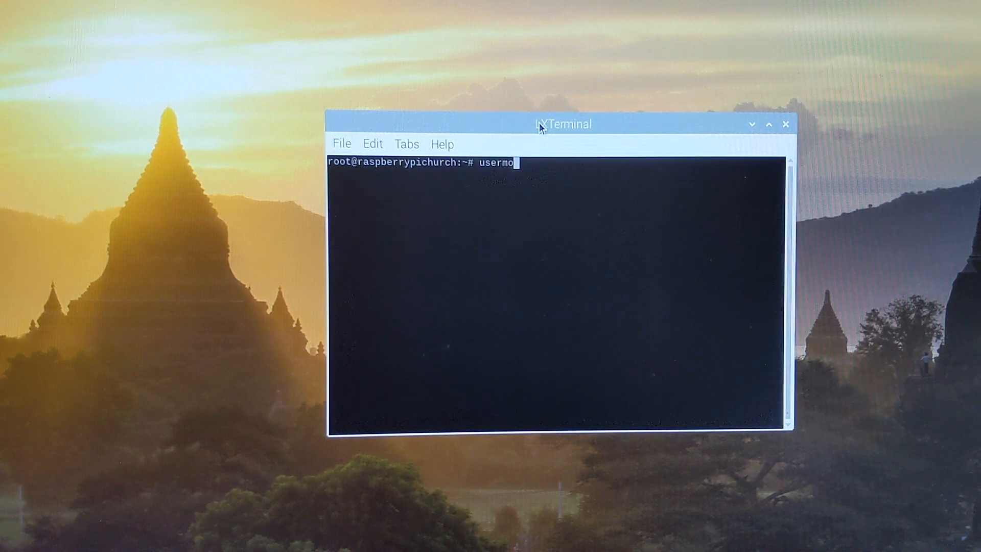
text(d)
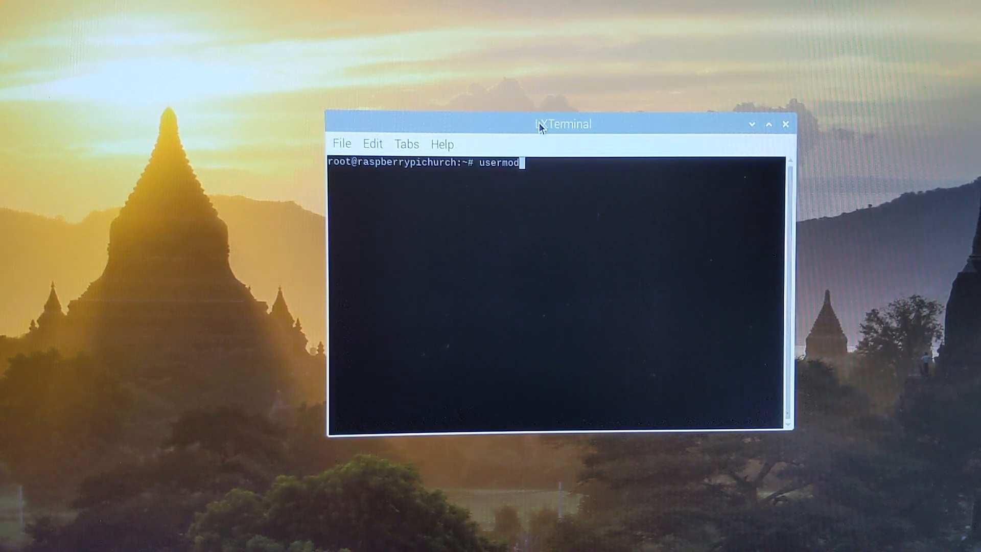
text(-)
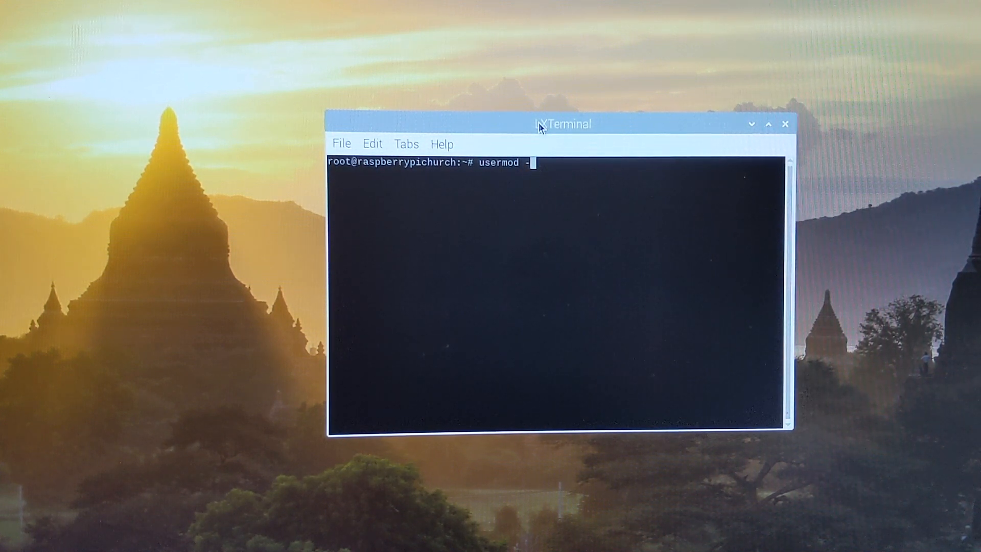
text(L)
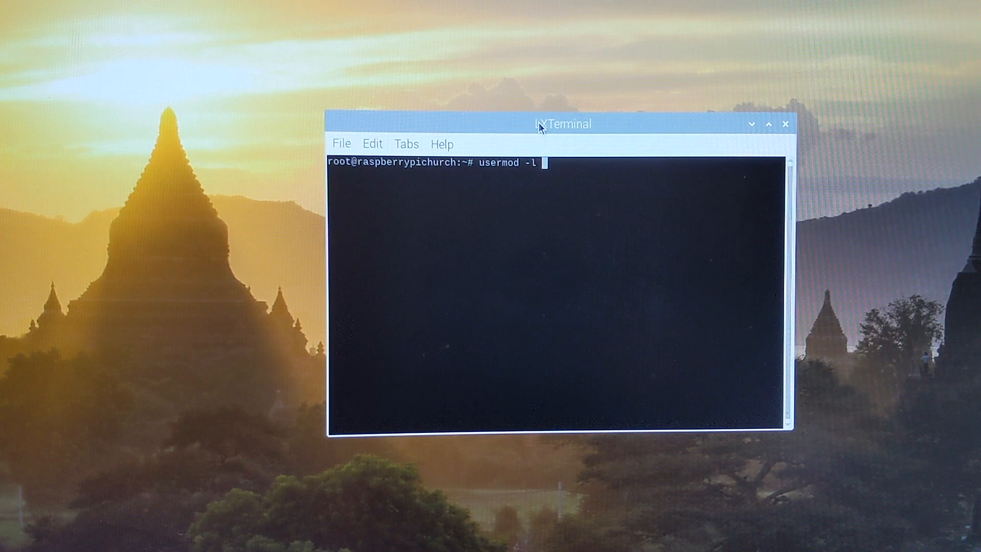
text(corner)
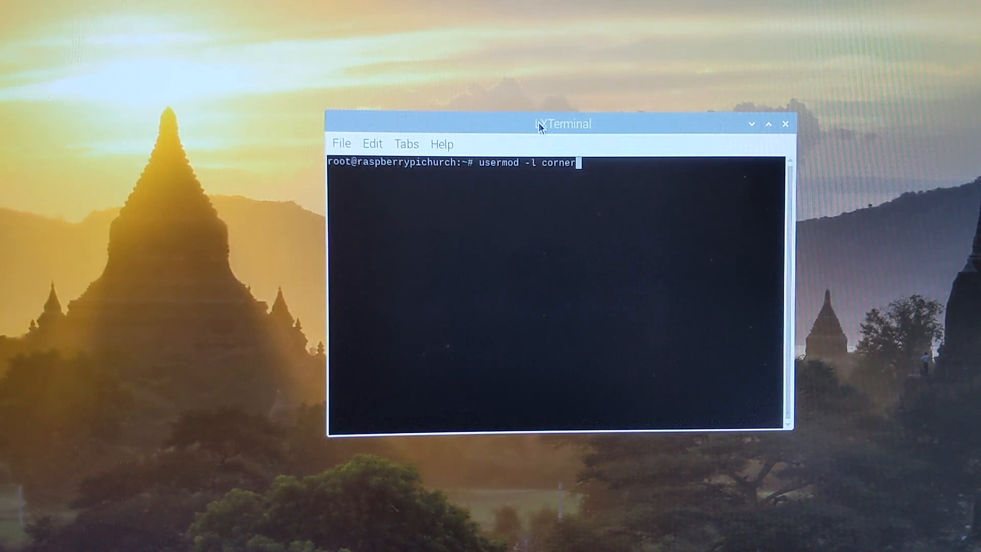
text(stone)
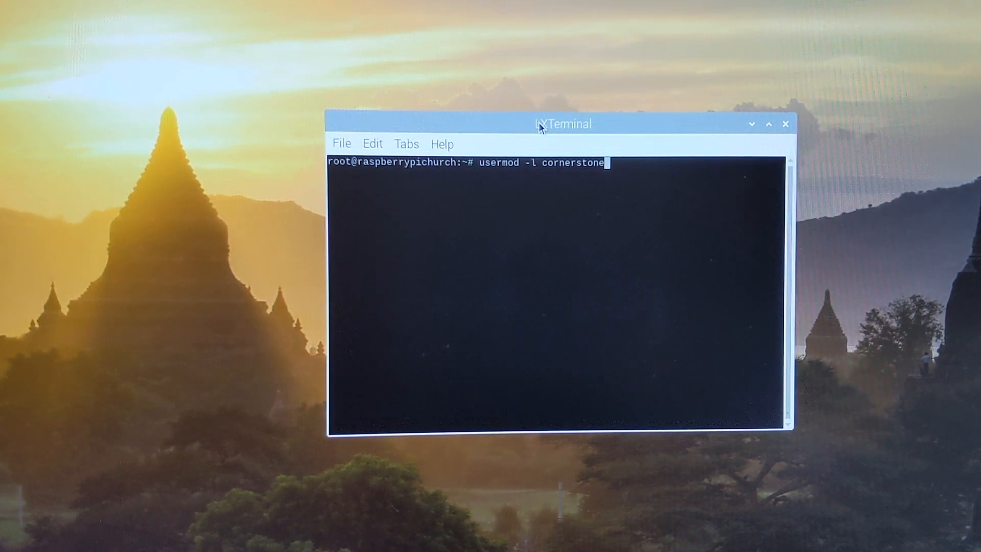
text(pi)
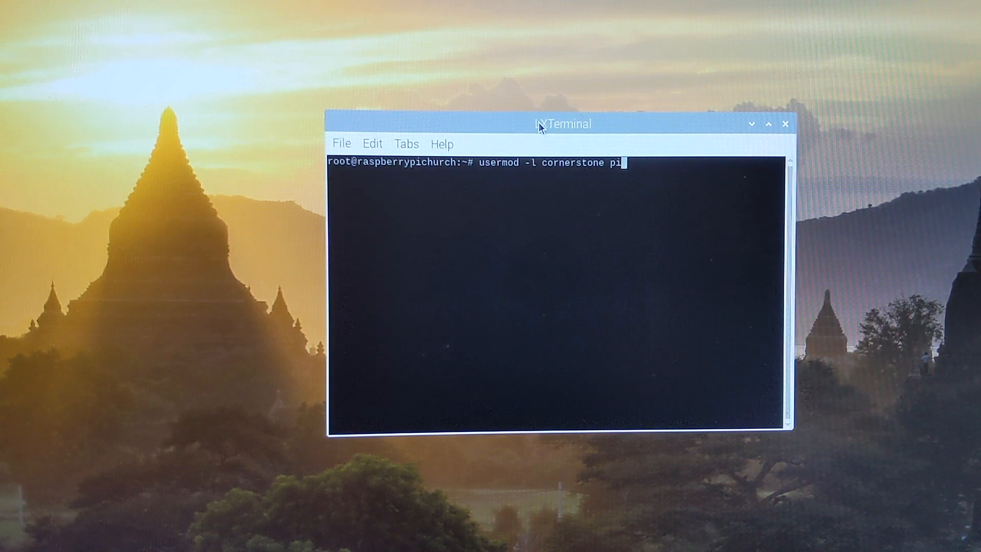
key(Return)
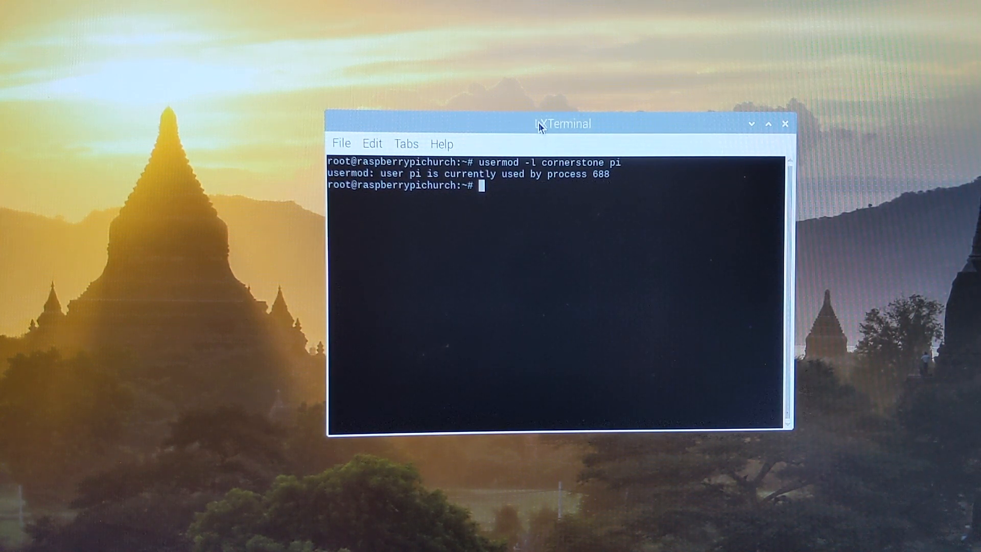
End every process belonging to pi with killall --user pi
text(kill)
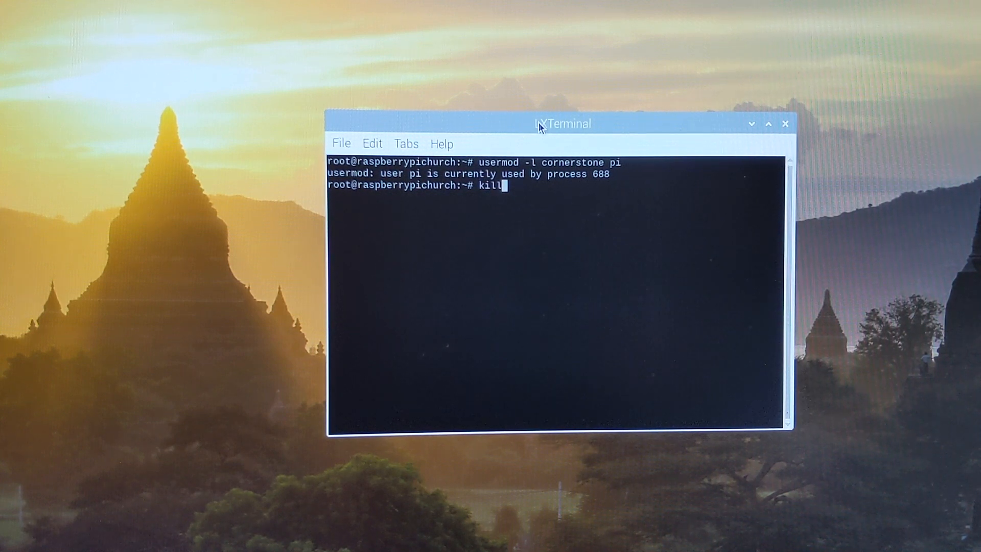
text(all)
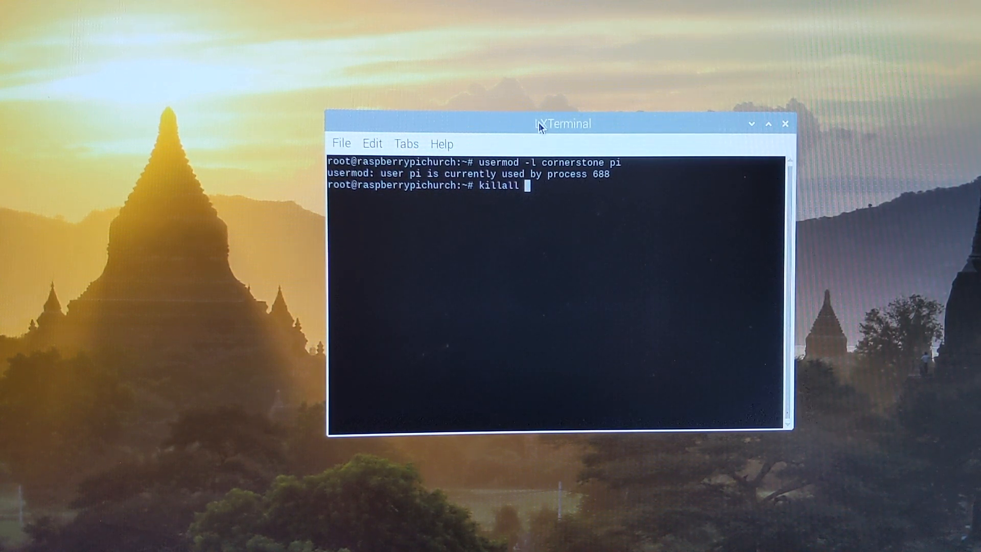
text(--)
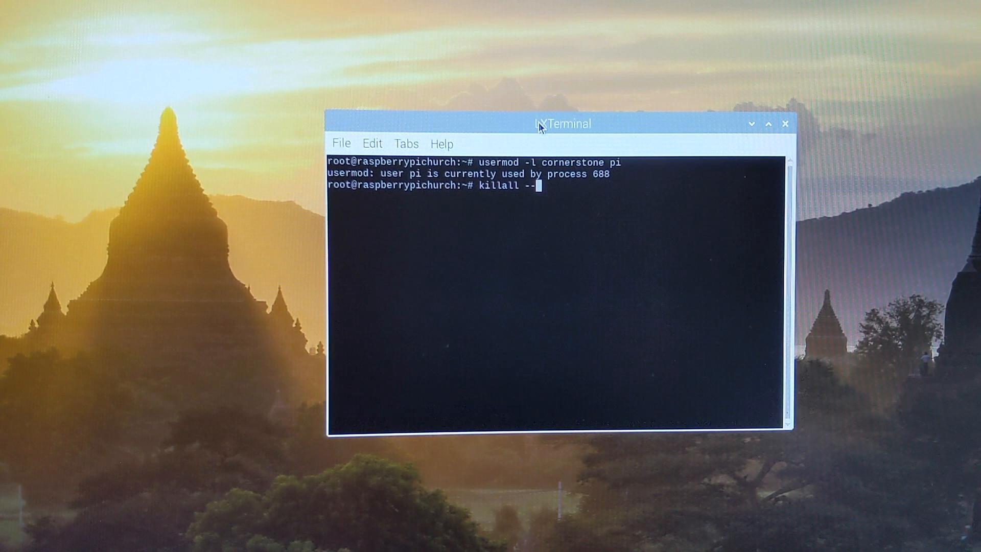
text(user)
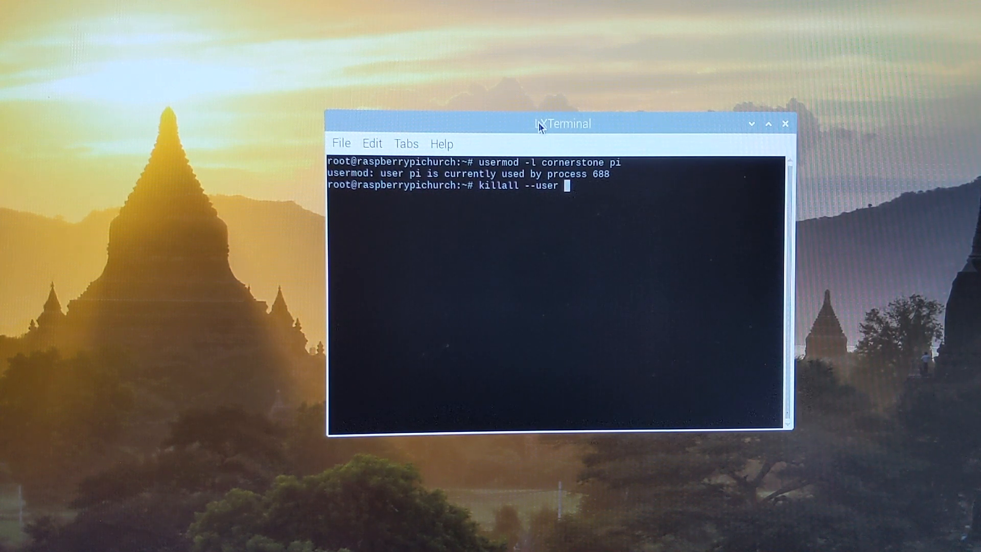
key(Return)
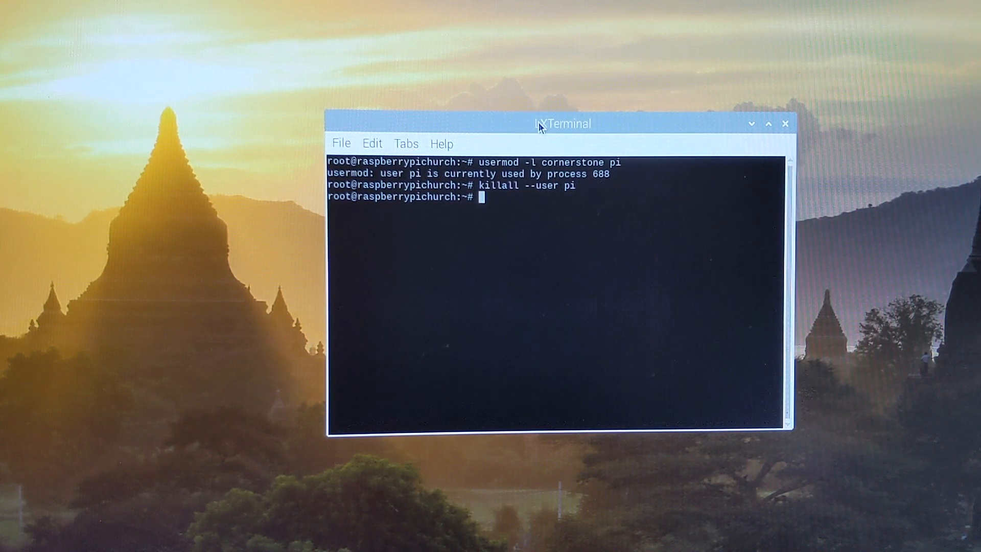
Rerun usermod -l cornerstone pi successfully, then exit the root shell
text(user)
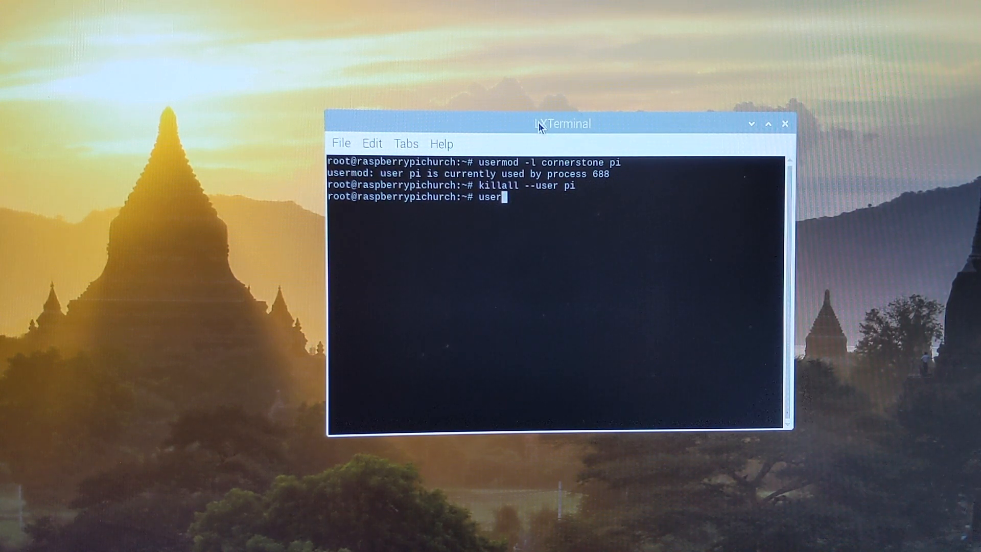
text(mod -)
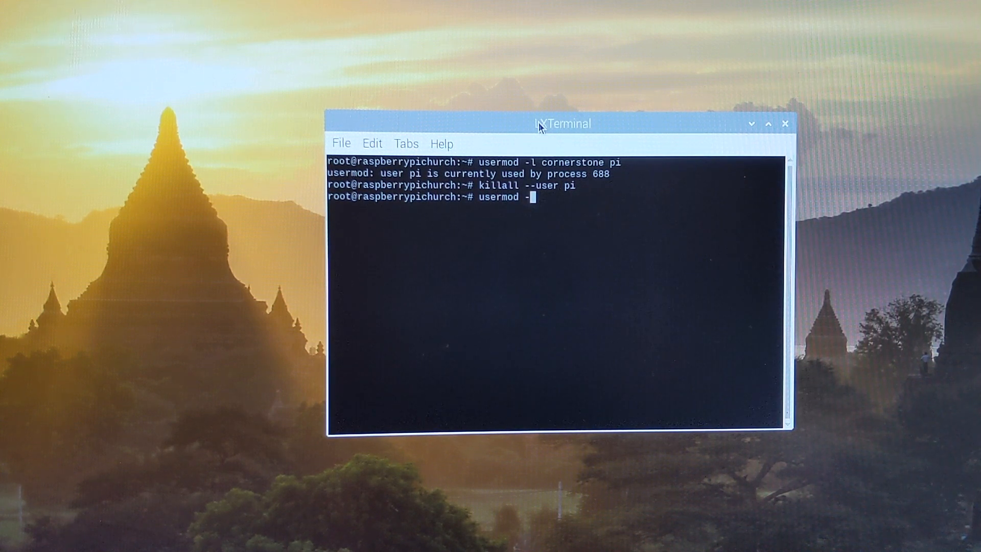
text(l)
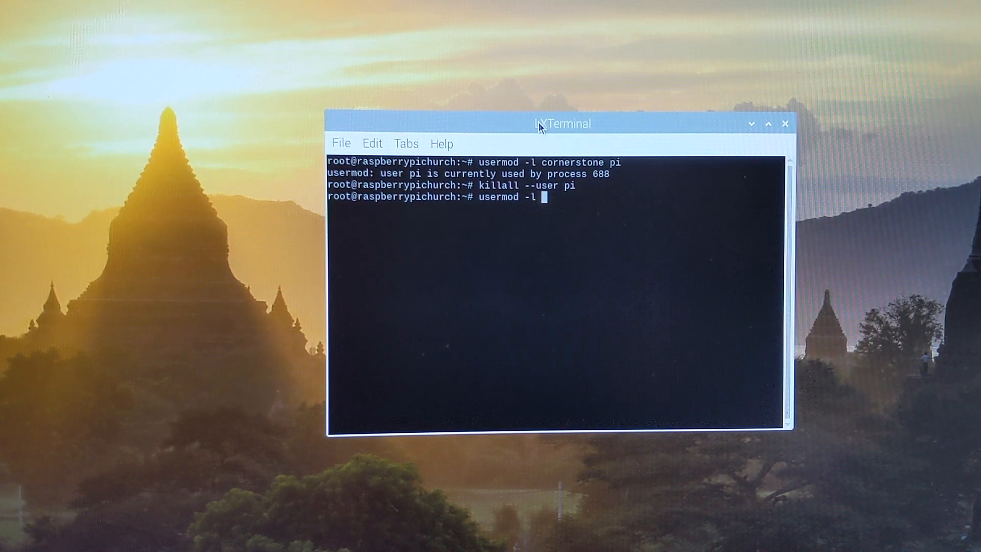
text(corner)
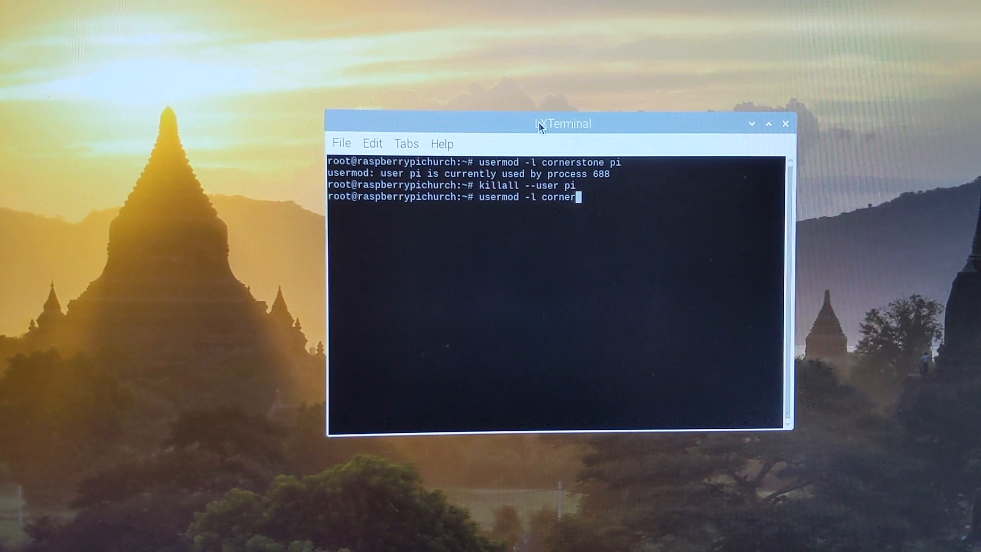
text(stone pi)
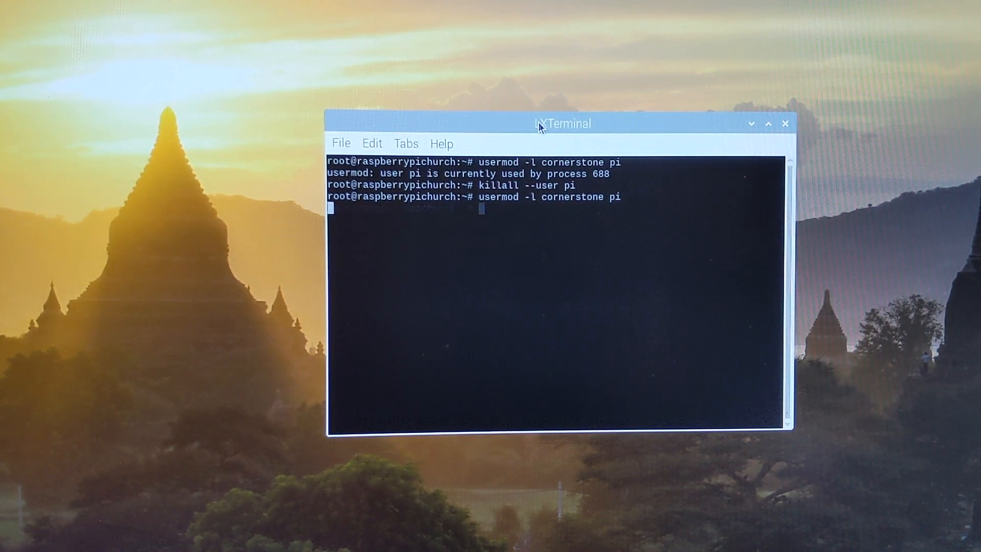
key(Return)
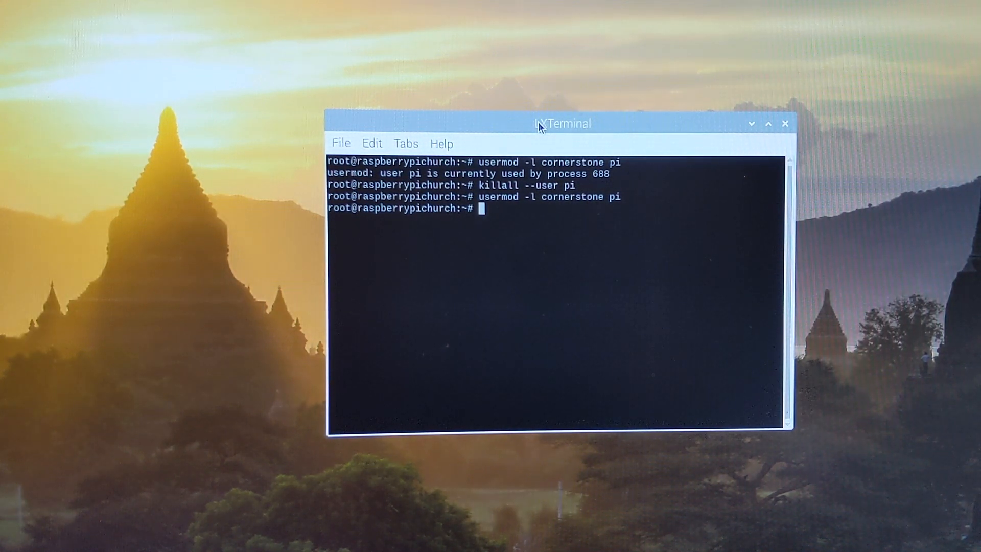
text(exit)
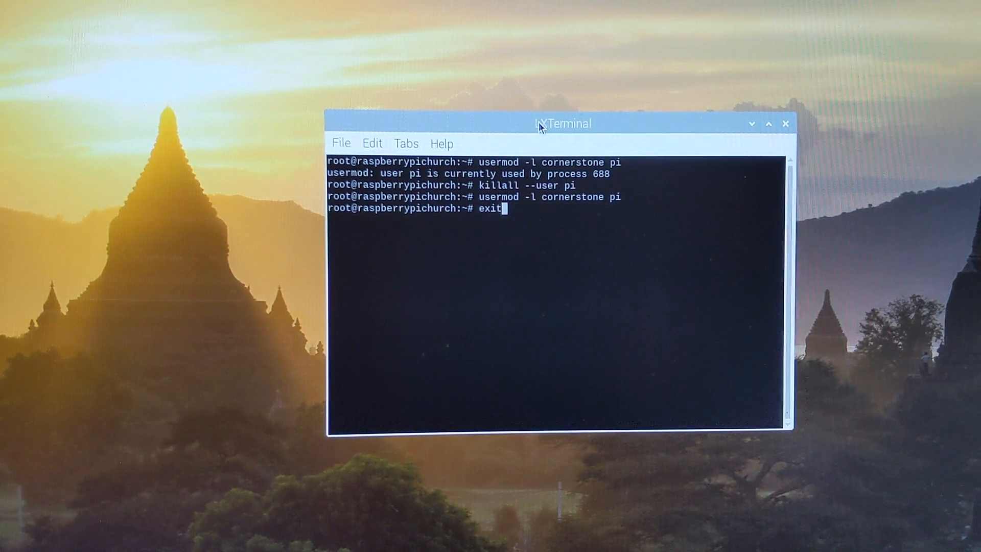
key(Return)
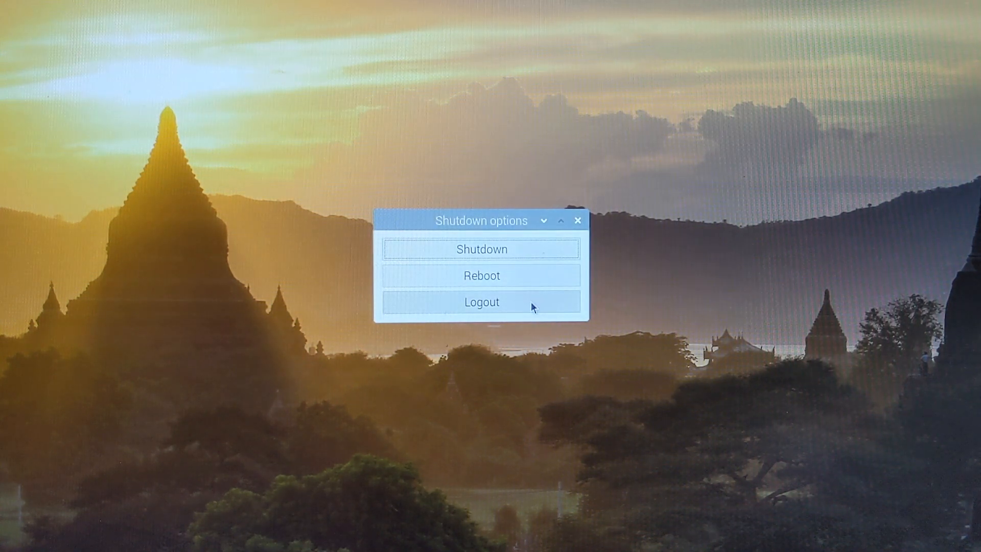
Log out of root and select the cityhope account from the login user list
click(481, 301)
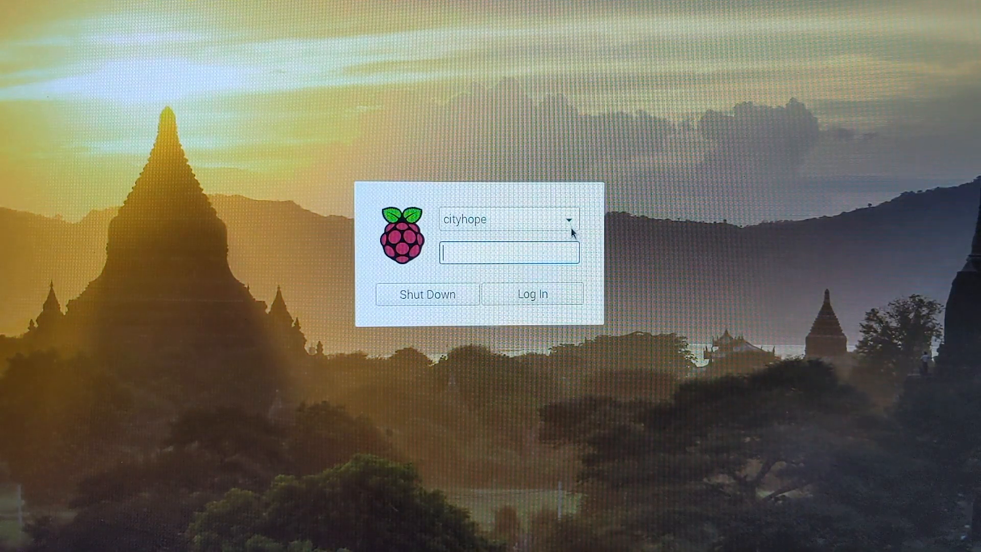
click(569, 218)
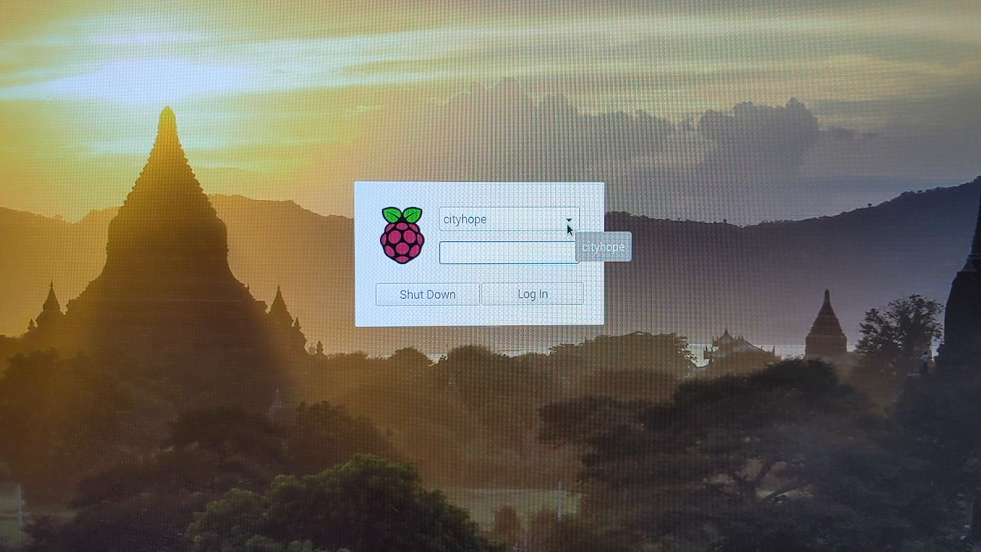
click(569, 218)
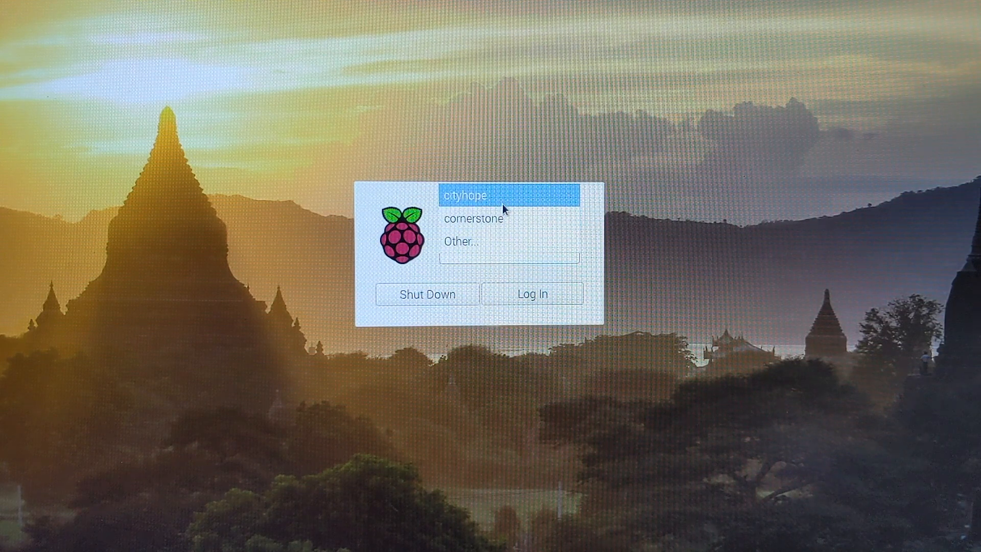
click(466, 195)
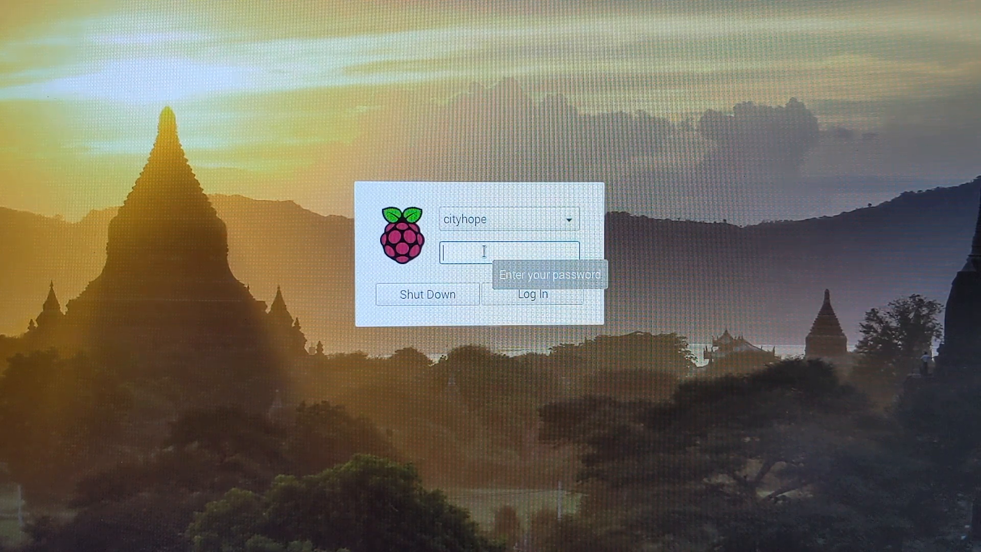
Log in as cityhope and launch the Chromium browser from the taskbar
click(531, 293)
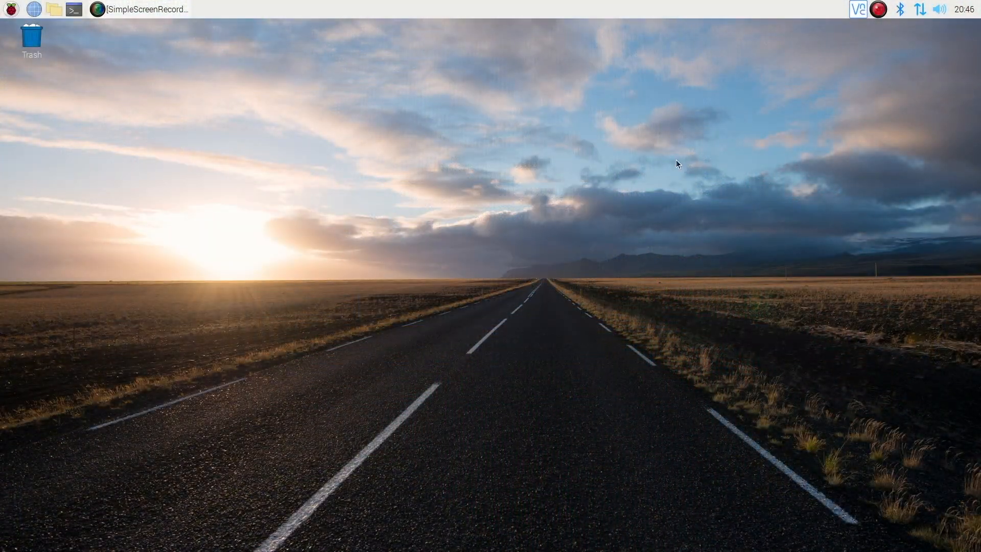
mouse_move(233, 106)
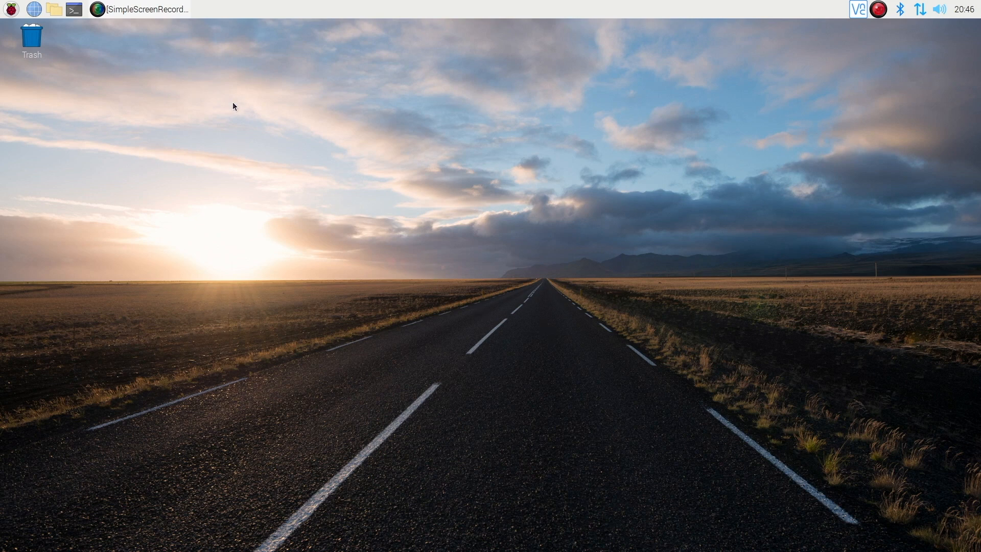
click(10, 9)
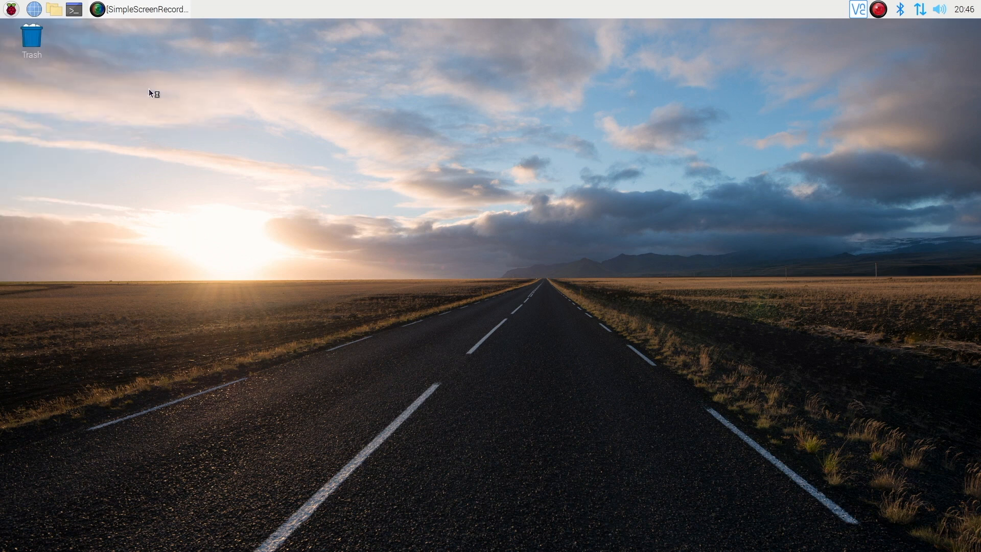
mouse_move(524, 220)
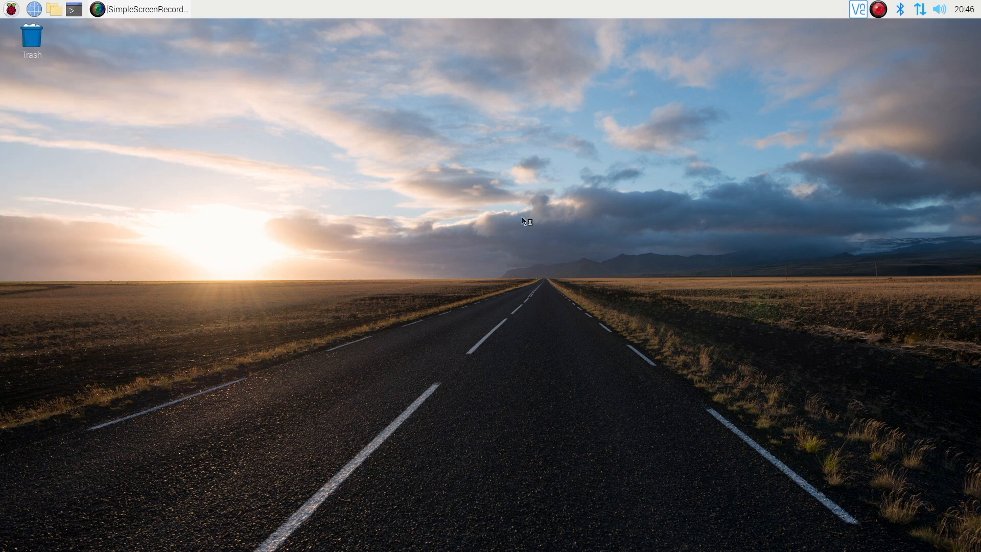
click(33, 9)
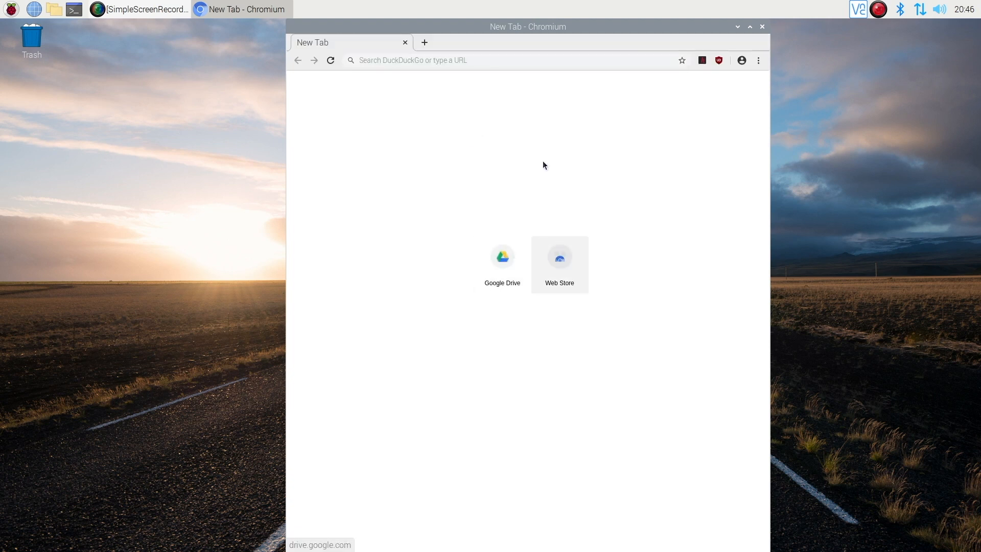
Visit Google Drive, then navigate the same tab to youtube.com via the address bar
click(502, 257)
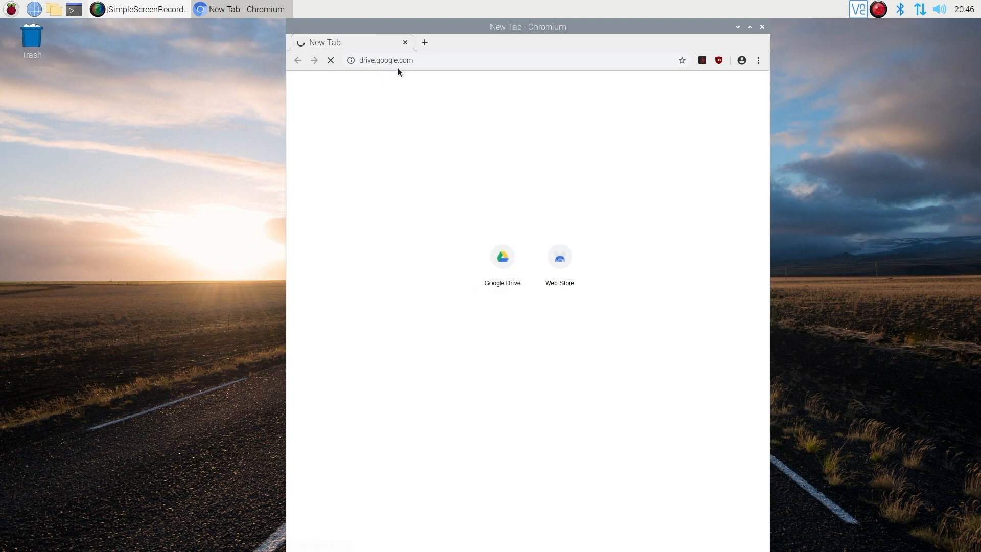
click(502, 256)
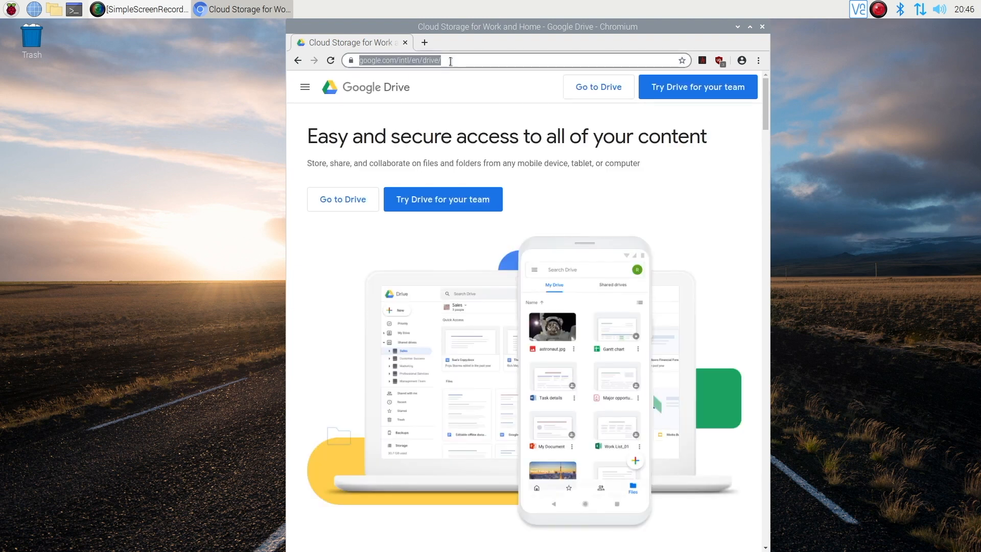
text(yout)
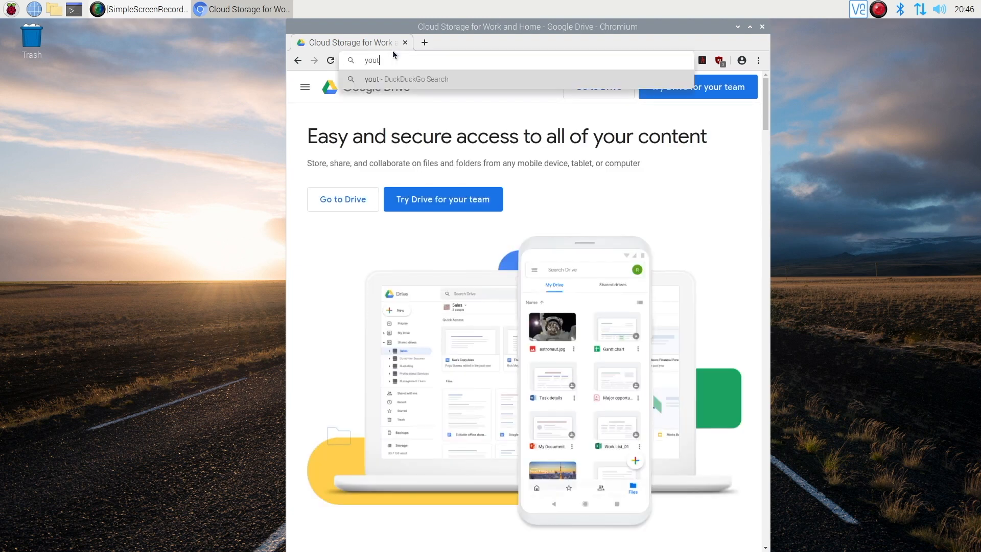
key(Return)
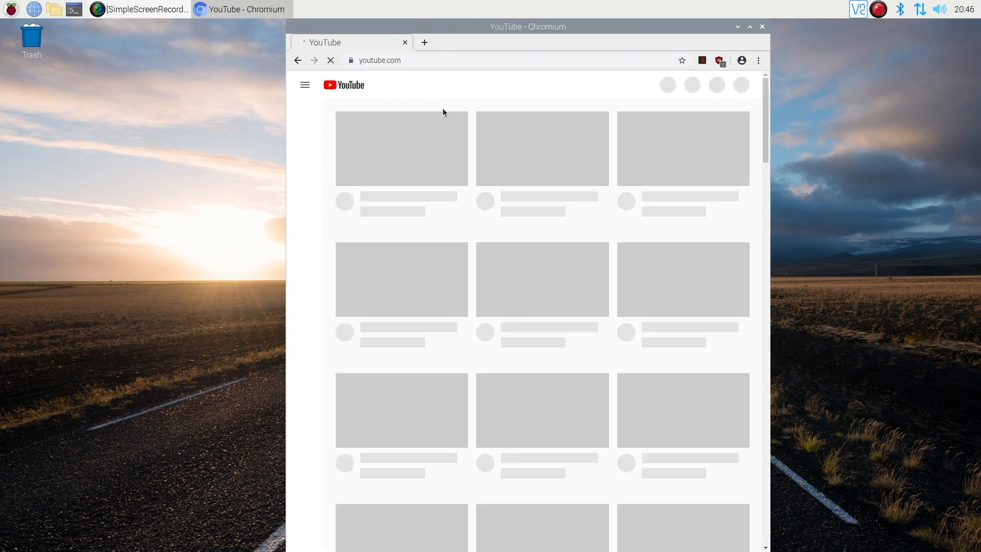
mouse_move(503, 125)
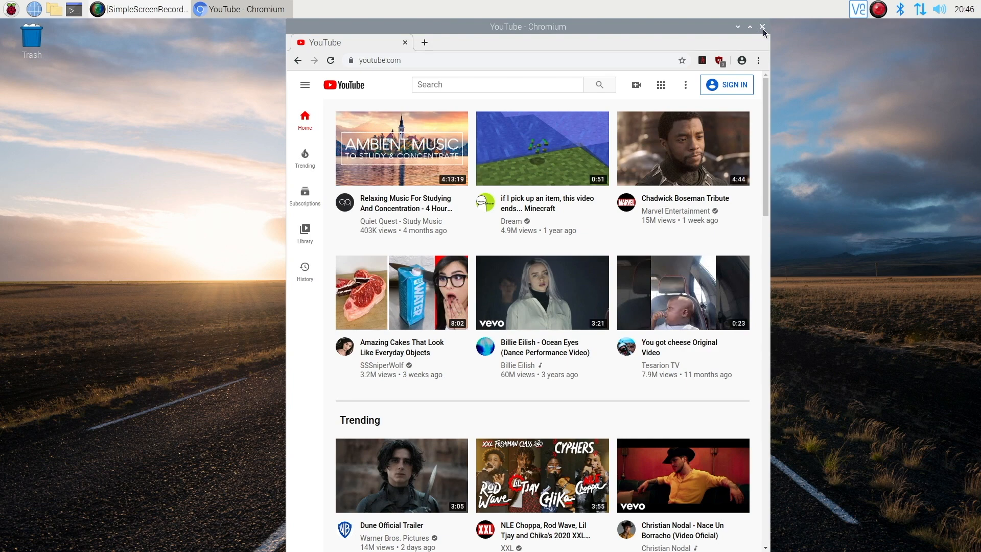
Close the Chromium window, leaving the empty Raspberry Pi OS desktop
click(762, 27)
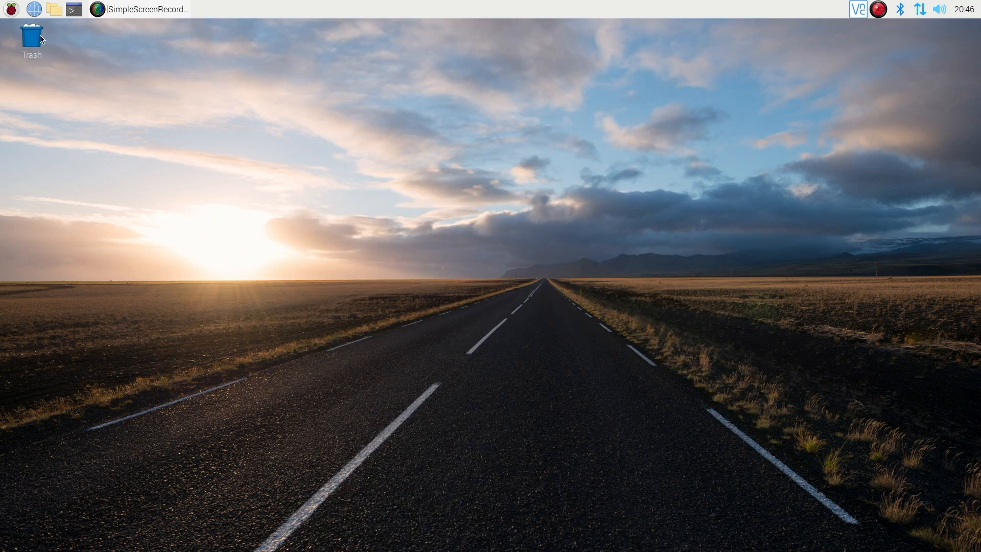
mouse_move(274, 109)
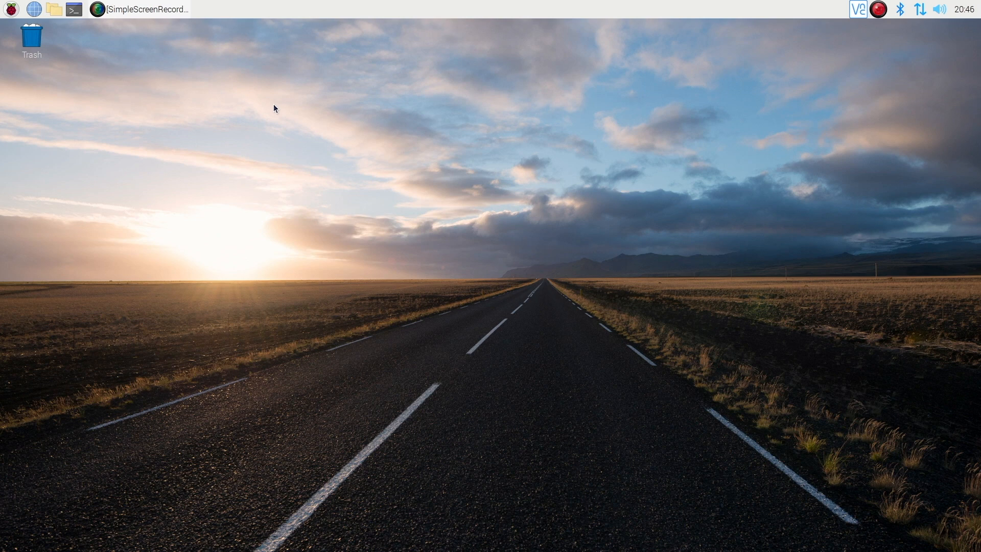
mouse_move(359, 185)
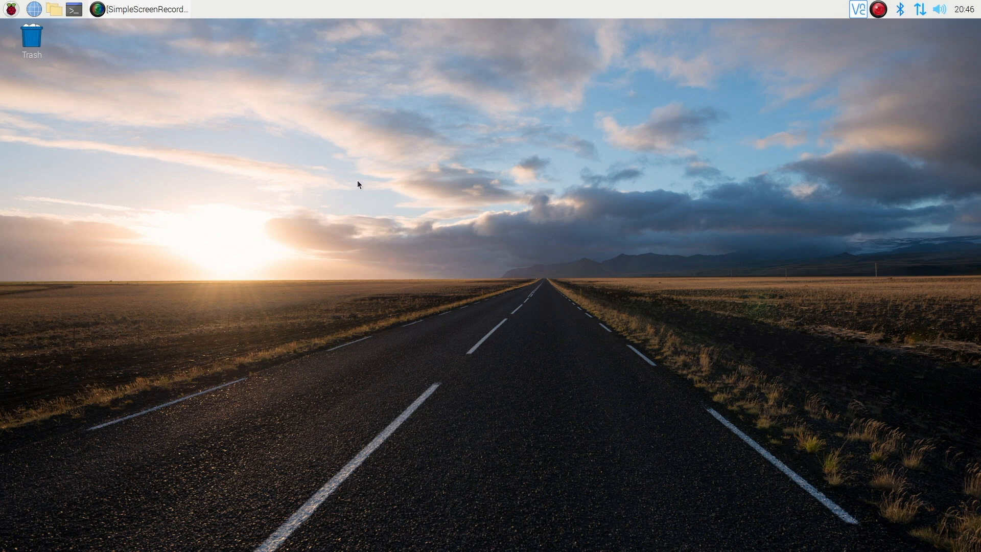
mouse_move(92, 64)
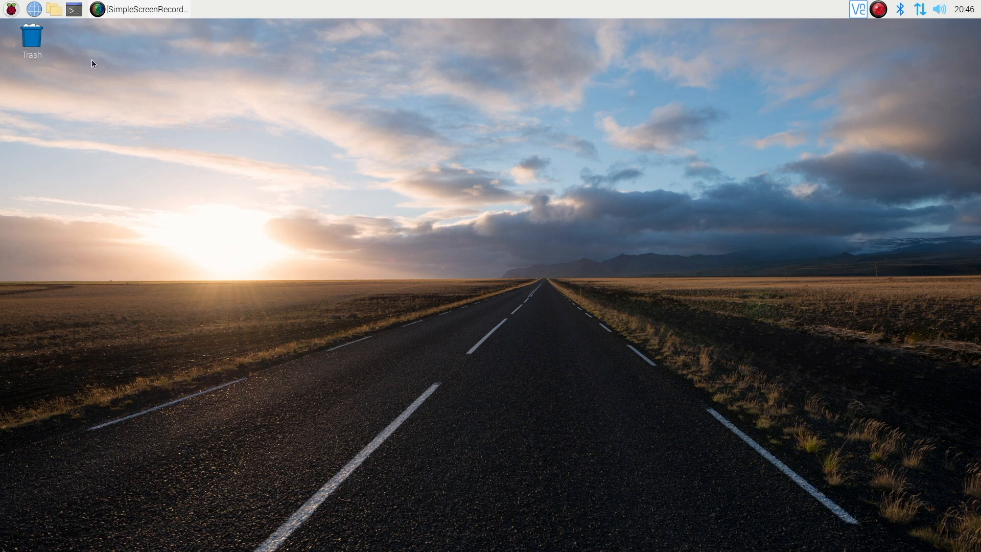
mouse_move(349, 155)
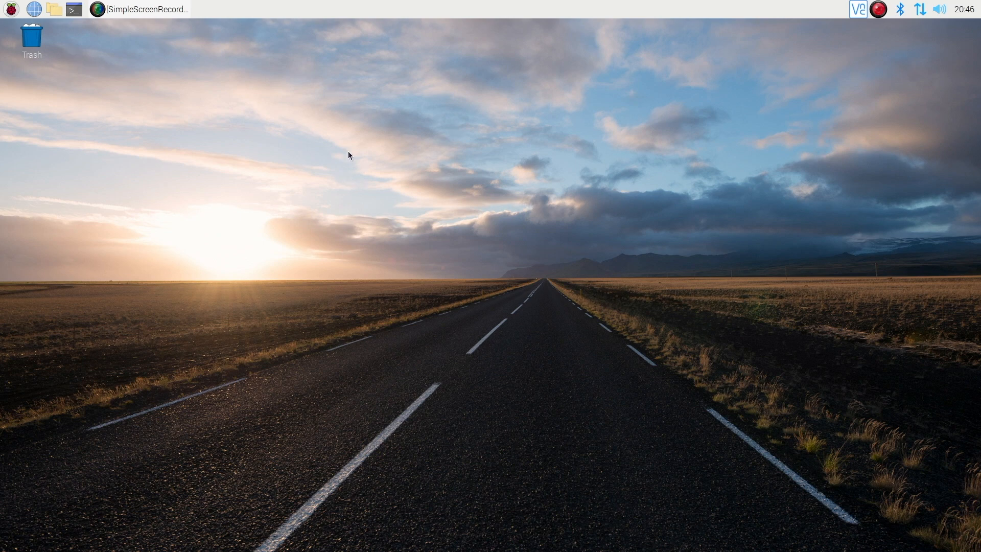
mouse_move(45, 79)
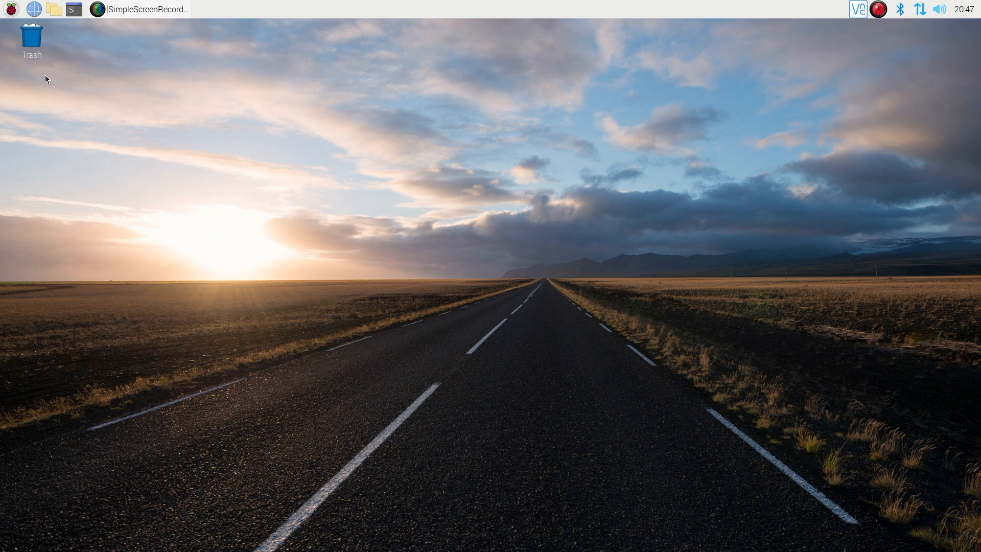
mouse_move(881, 17)
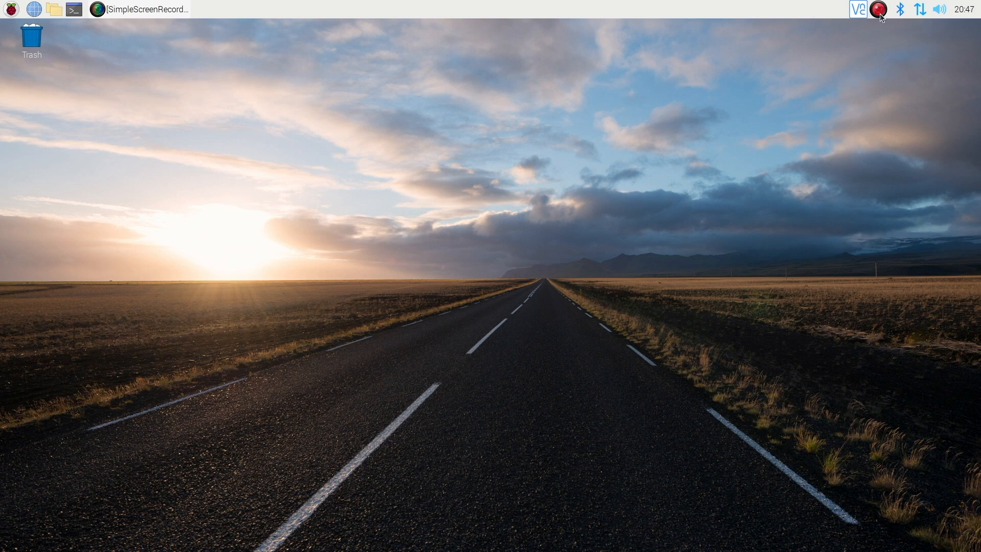